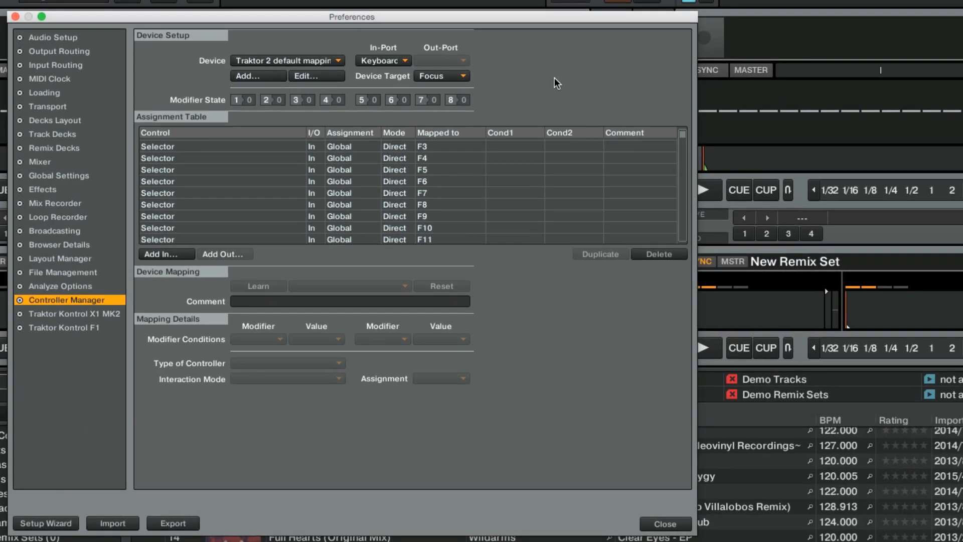
Show the available device mappings, including the Numark Mixtrack Generic MIDI entry.
{"action": "left_click", "coordinate": [47, 522]}
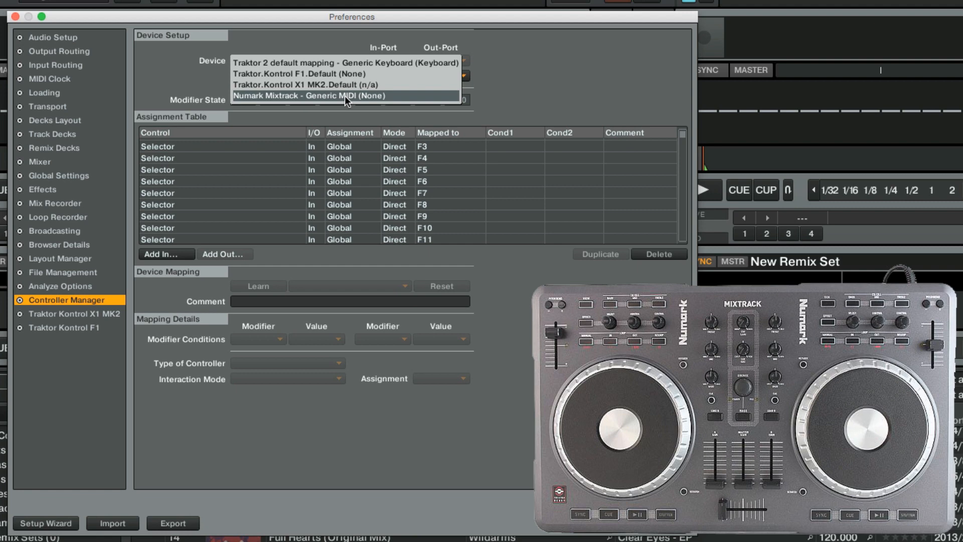
Activate the Numark Mixtrack Generic MIDI mapping with In-Port and Out-Port on the Numark controller.
{"action": "left_click", "coordinate": [315, 95]}
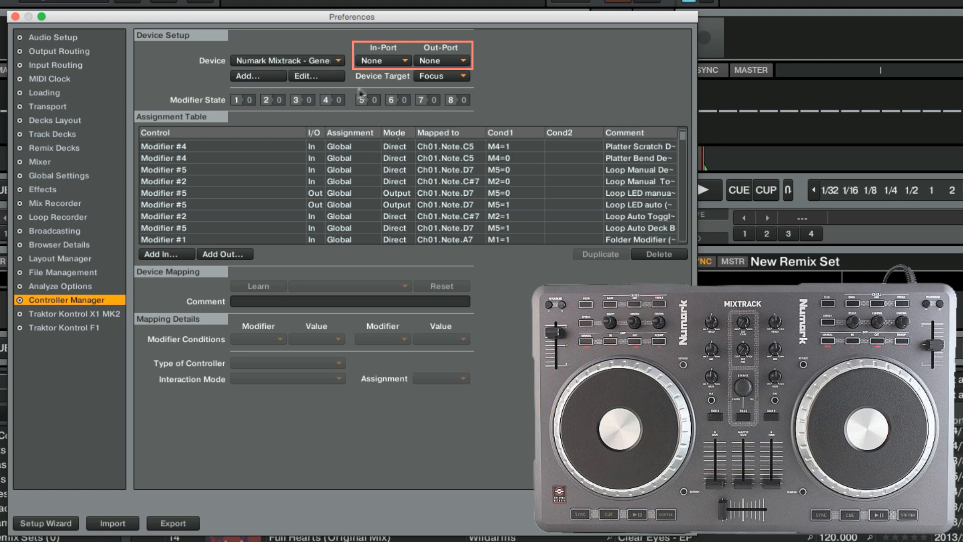
{"action": "left_click", "coordinate": [384, 60]}
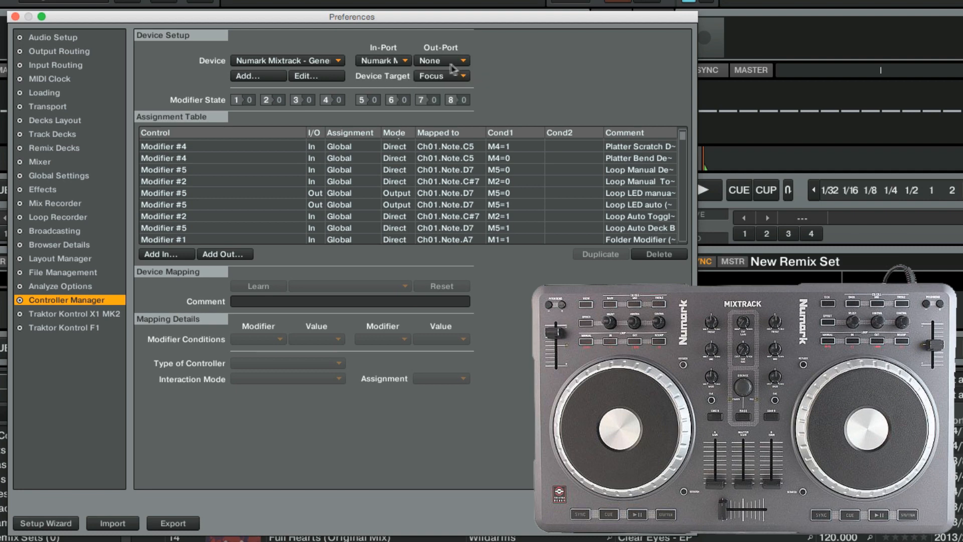
{"action": "left_click", "coordinate": [450, 60]}
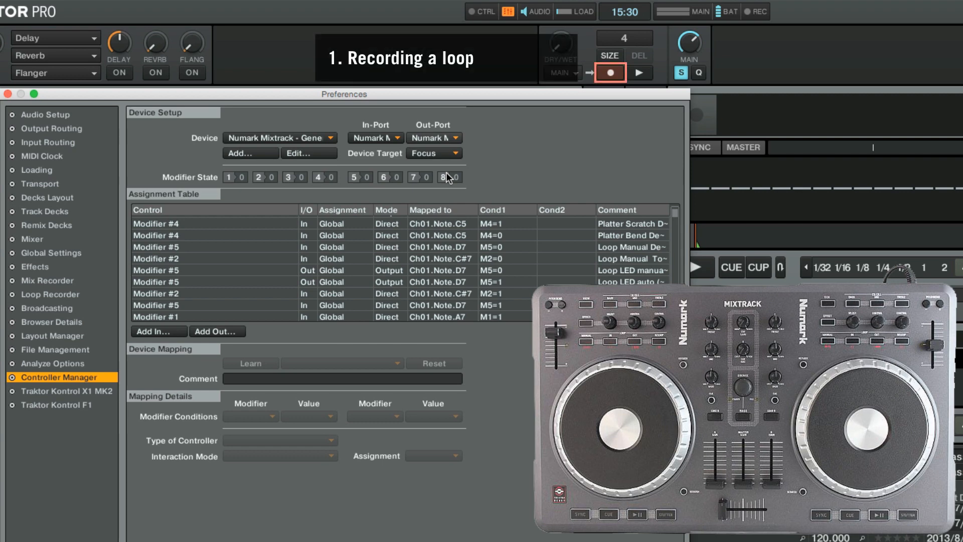
{"action": "left_click", "coordinate": [609, 56]}
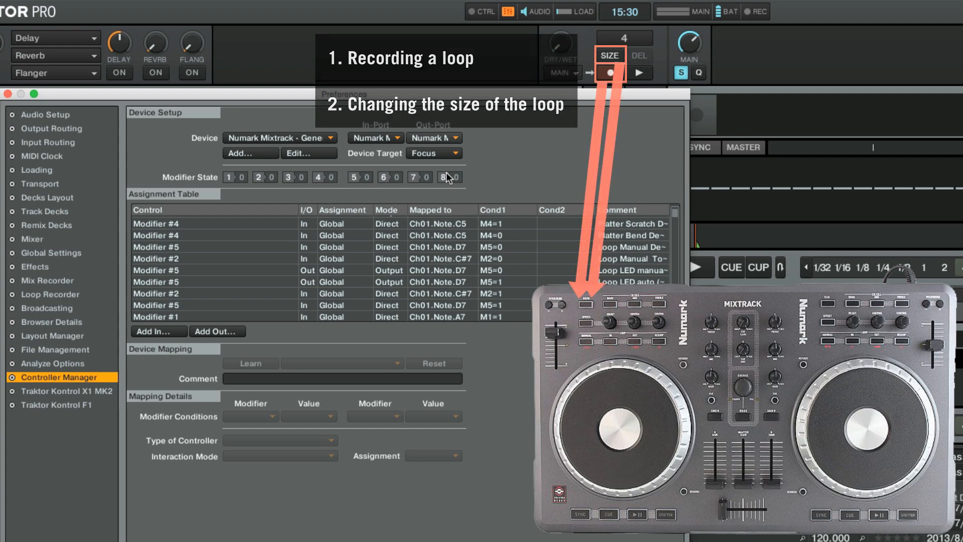
{"action": "left_click", "coordinate": [638, 74]}
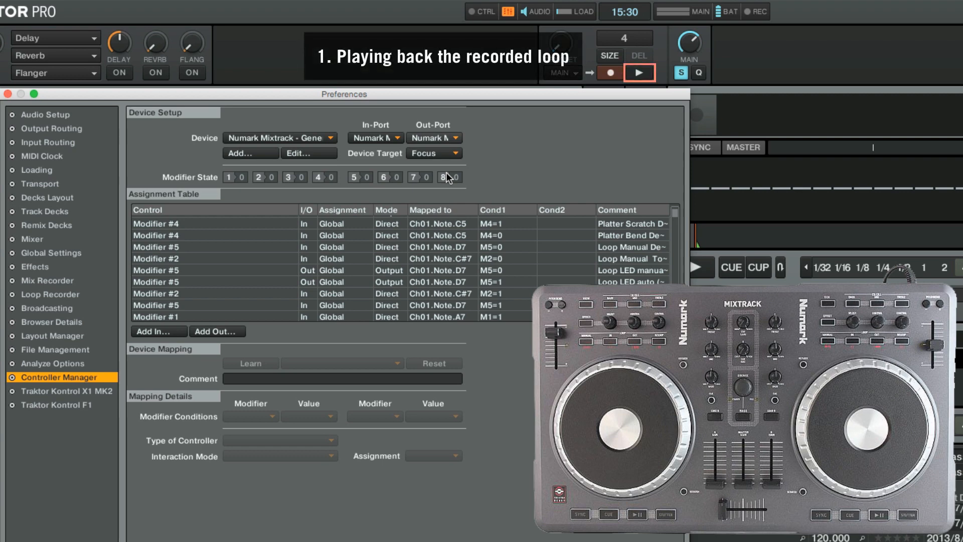
{"action": "left_click", "coordinate": [639, 56]}
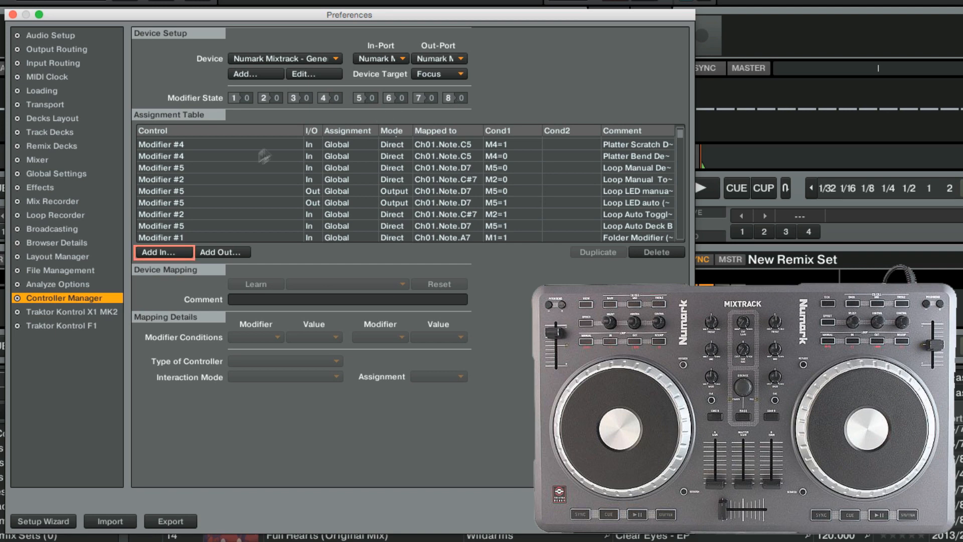
Add a Loop Recorder Record input and learn it to controller note Ch01.Note.F6.
{"action": "left_click", "coordinate": [165, 252]}
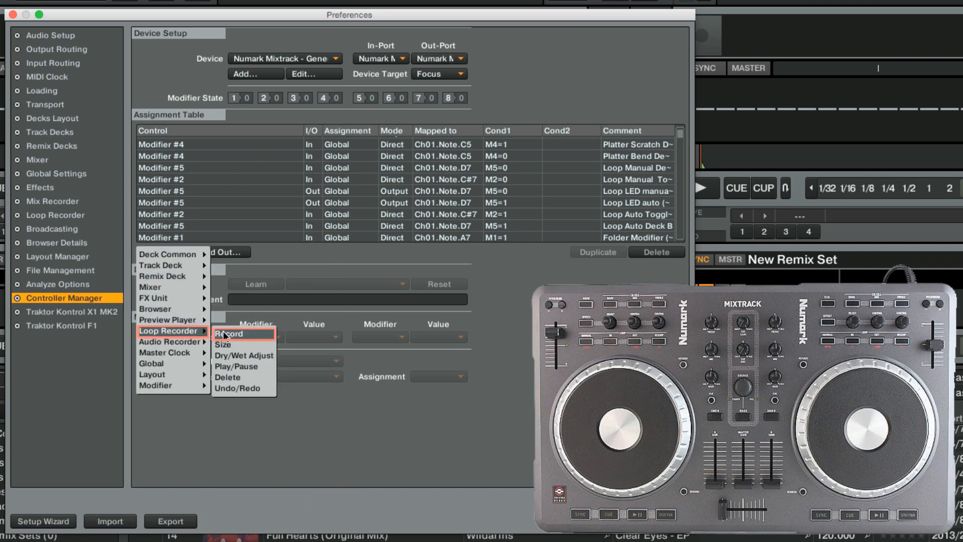
{"action": "left_click", "coordinate": [230, 334]}
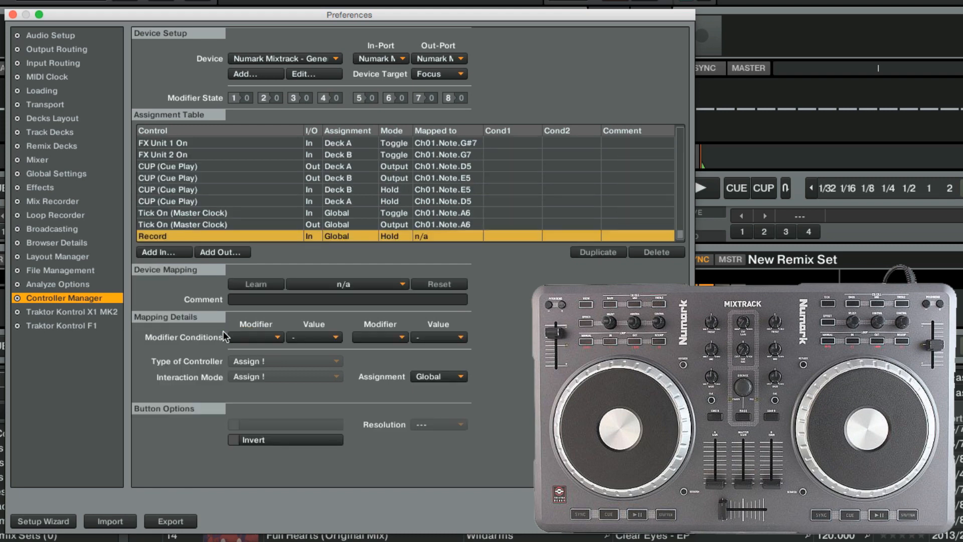
{"action": "left_click", "coordinate": [256, 284]}
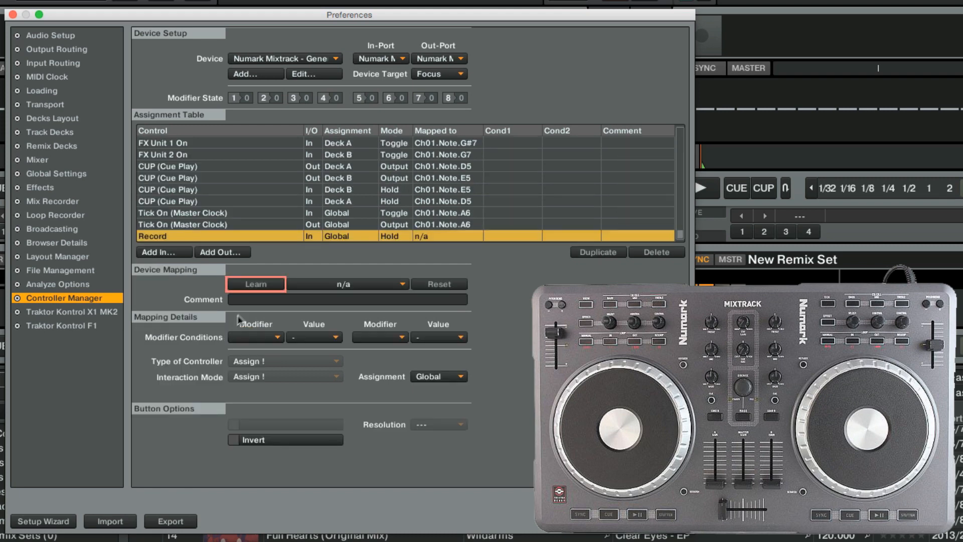
{"action": "left_click", "coordinate": [256, 284]}
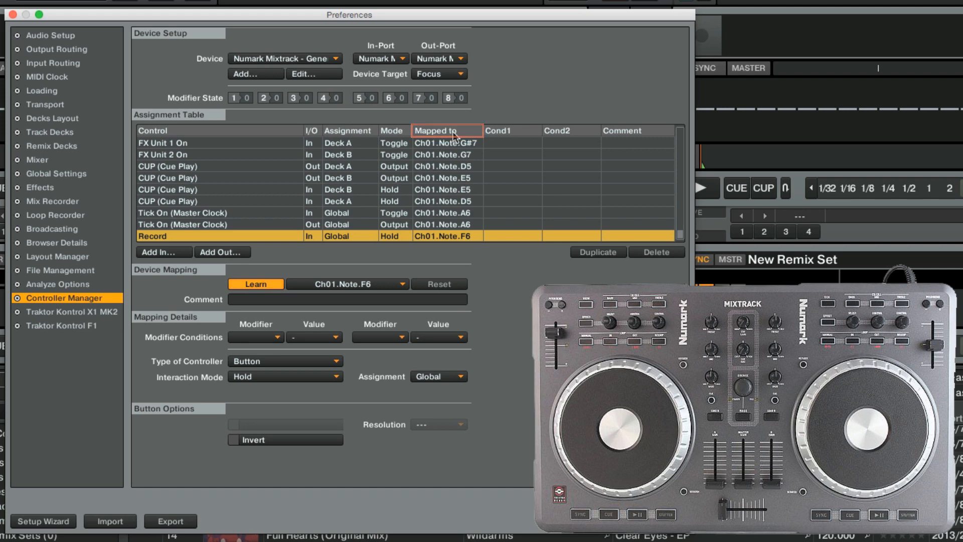
Clear the clashing F6 assignment from Only Browser On and return to the Record input.
{"action": "scroll", "scroll_direction": "down", "scroll_amount": 3}
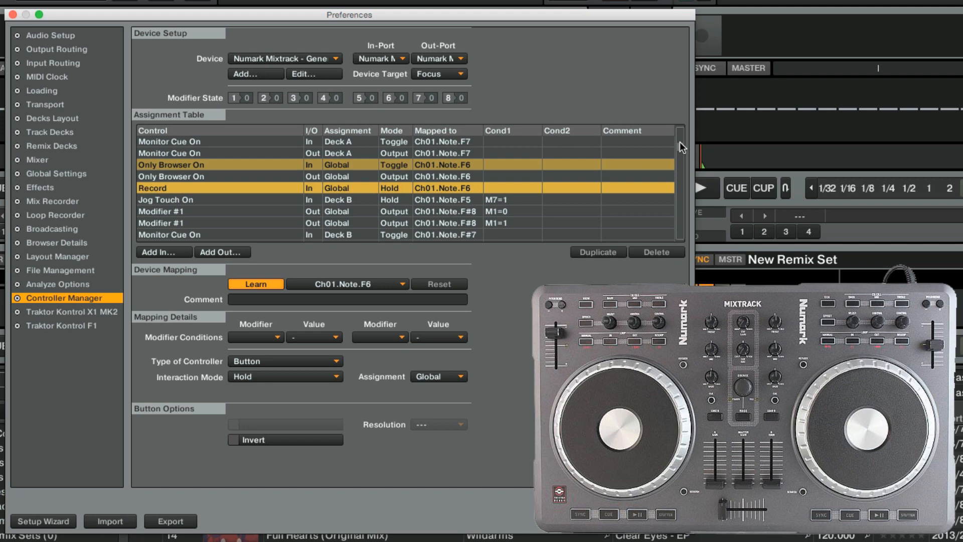
{"action": "left_click", "coordinate": [285, 376]}
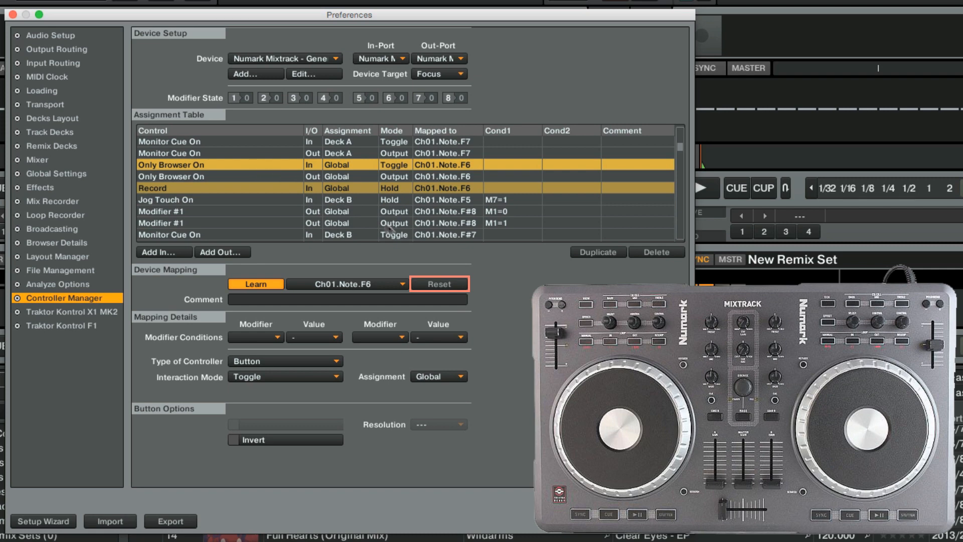
{"action": "left_click", "coordinate": [439, 283]}
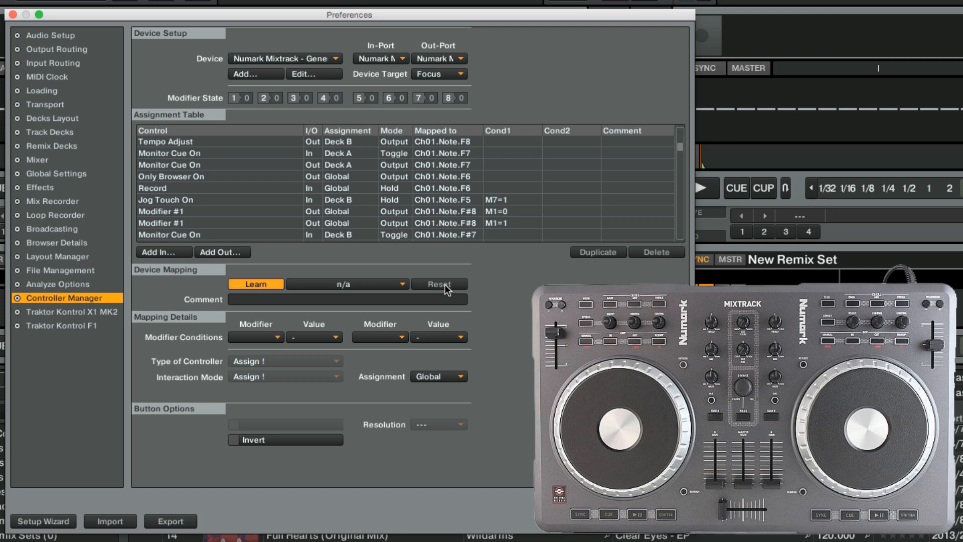
{"action": "left_click", "coordinate": [153, 188]}
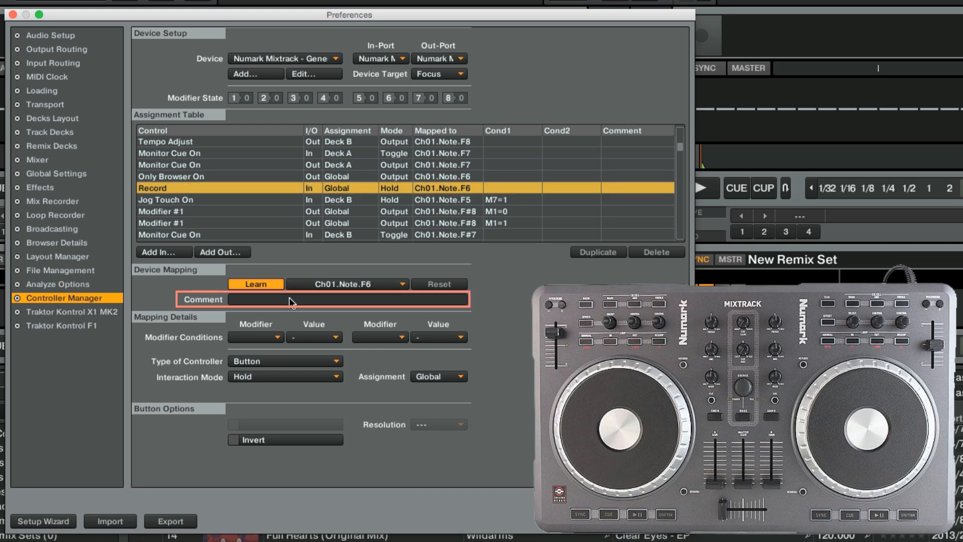
Comment the Record input 'Loop Recorder' and set its interaction mode to Toggle.
{"action": "type", "text": "L"}
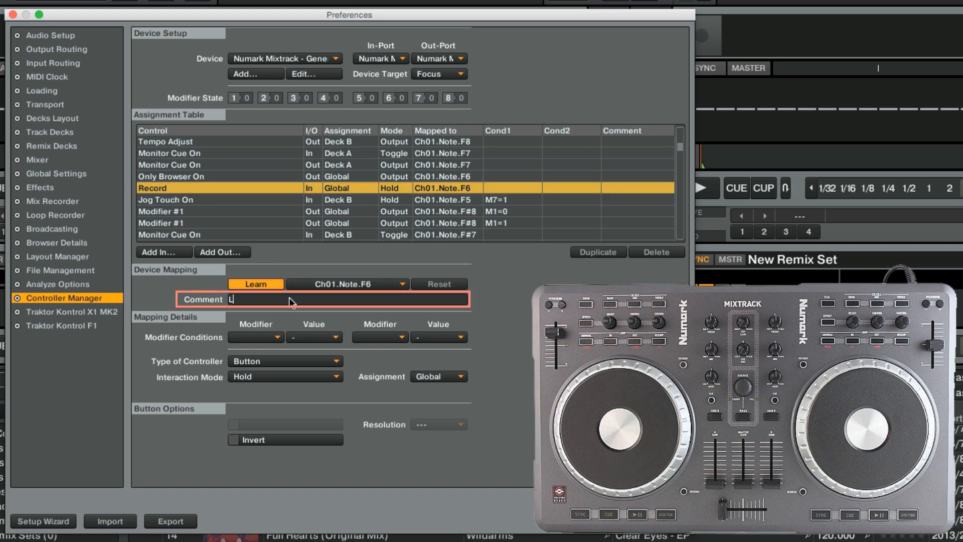
{"action": "type", "text": "oop Recorder"}
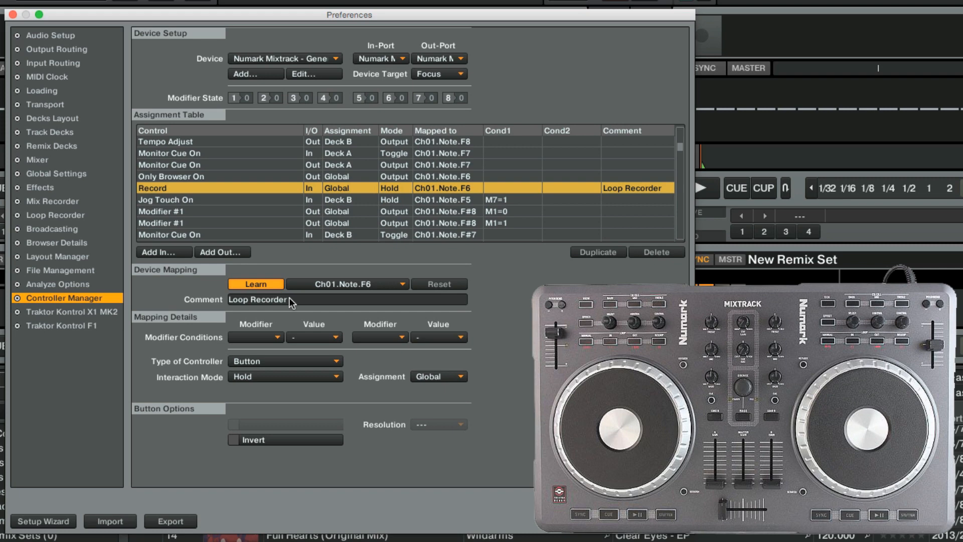
{"action": "left_click", "coordinate": [284, 376]}
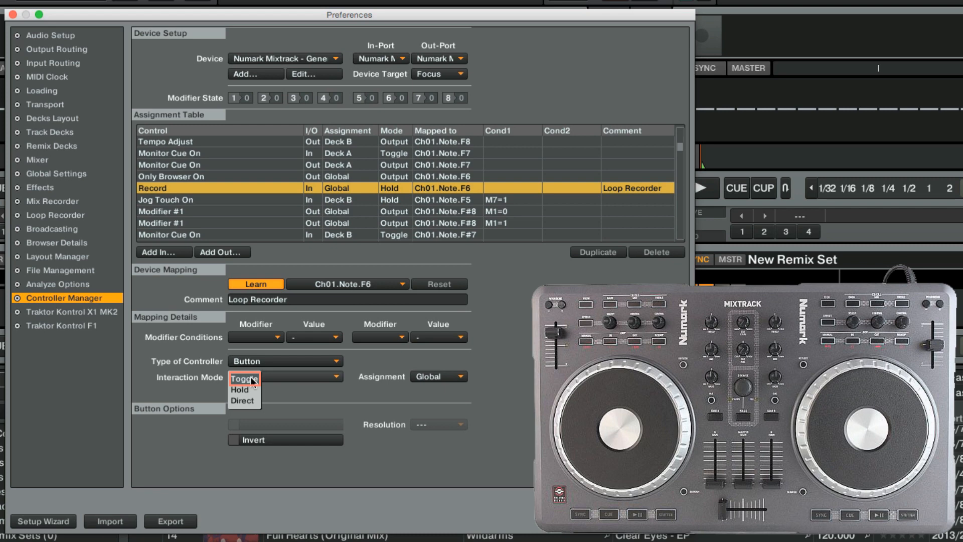
{"action": "left_click", "coordinate": [243, 379]}
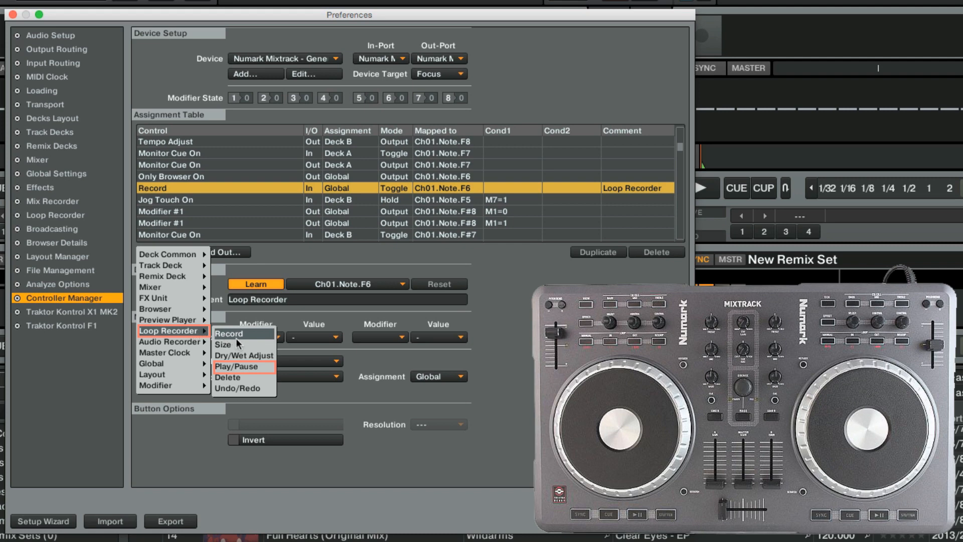
Add a Loop Recorder Play/Pause input on Ch01.Note.D#7 in Toggle mode, commented 'Loop Recorder'.
{"action": "left_click", "coordinate": [239, 365]}
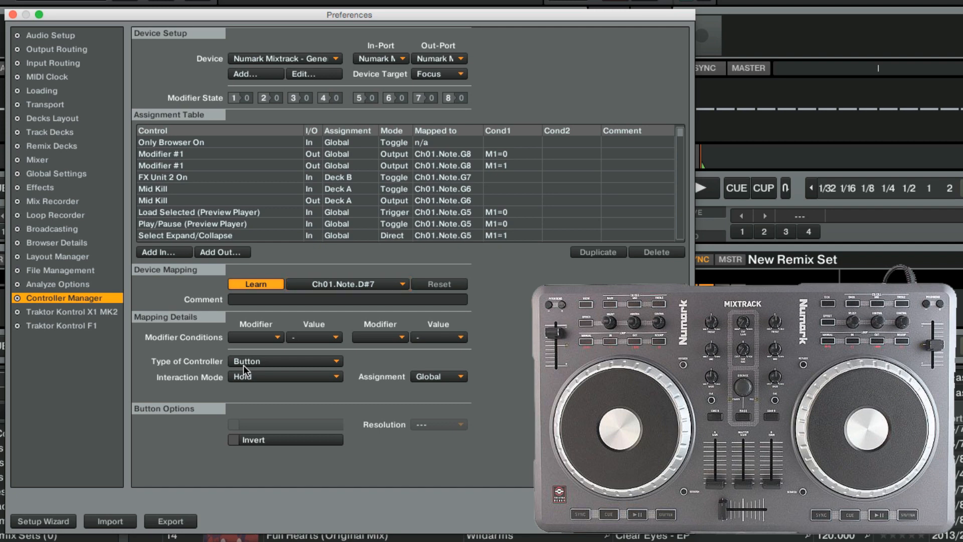
{"action": "mouse_move", "coordinate": [337, 387]}
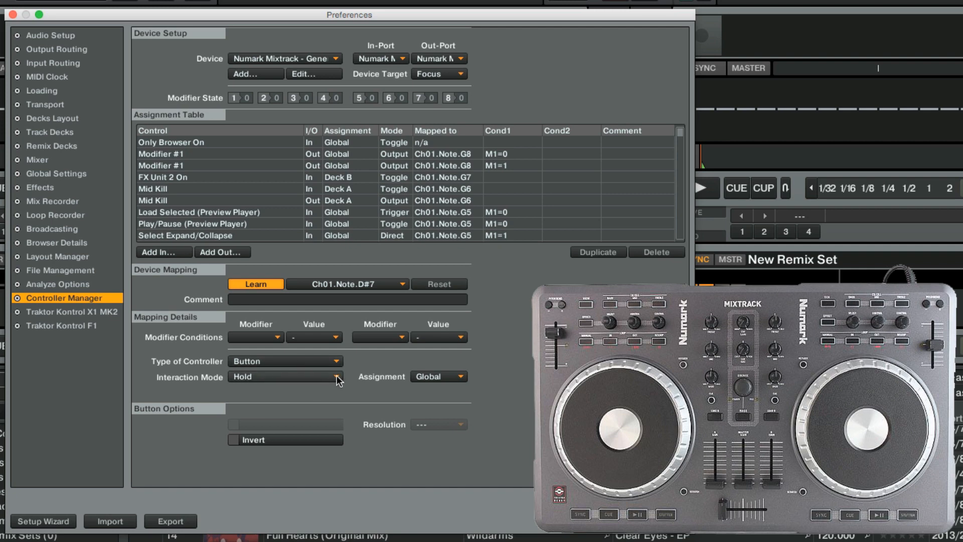
{"action": "left_click", "coordinate": [285, 376]}
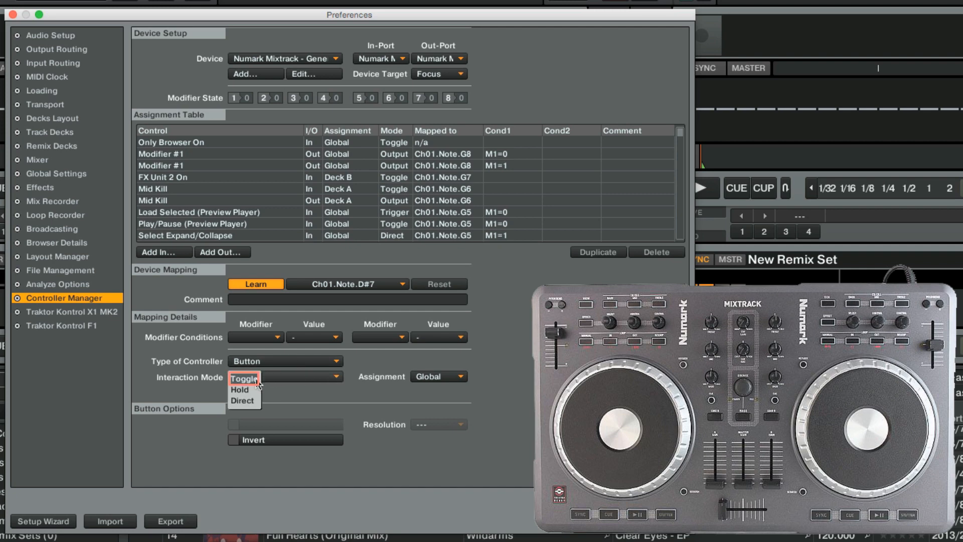
{"action": "left_click", "coordinate": [244, 378]}
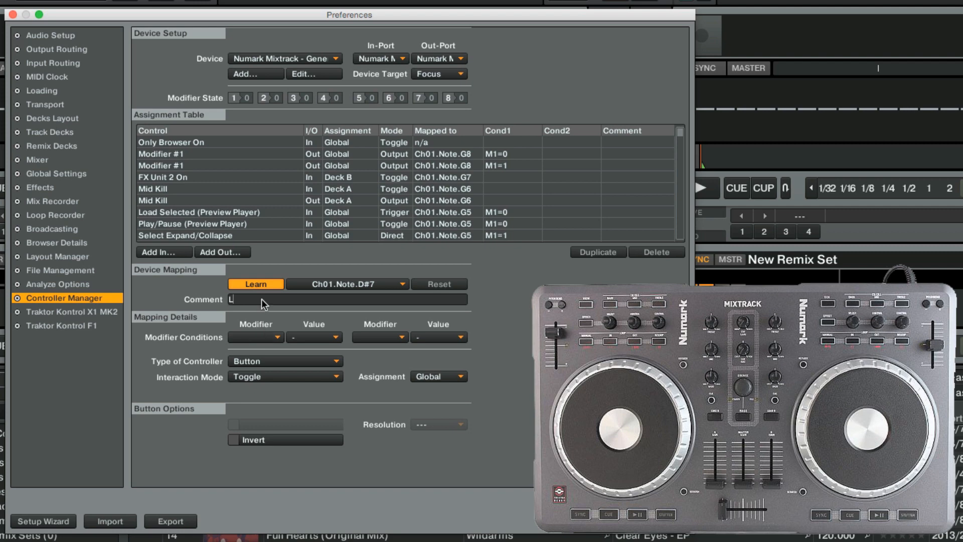
{"action": "type", "text": "Loop Recorder"}
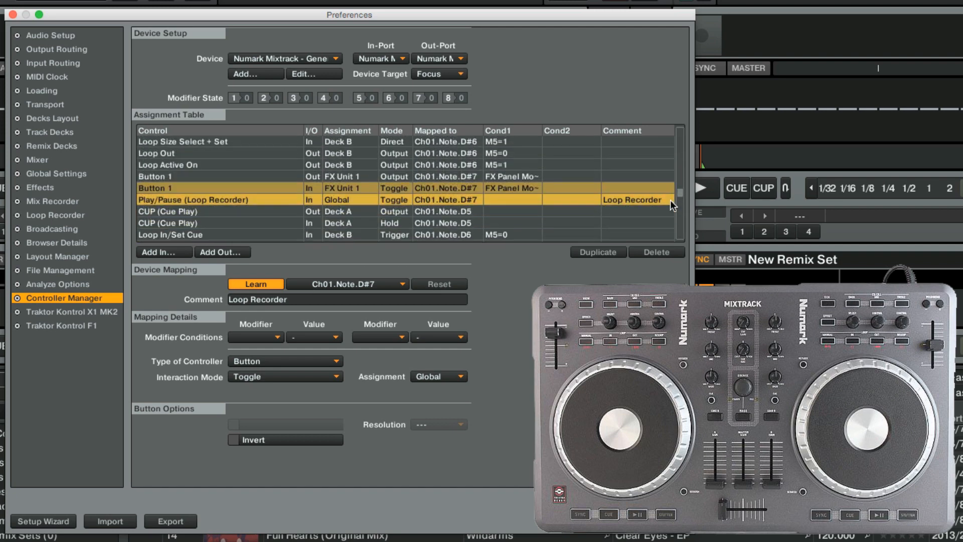
{"action": "scroll", "scroll_direction": "down", "scroll_amount": 3}
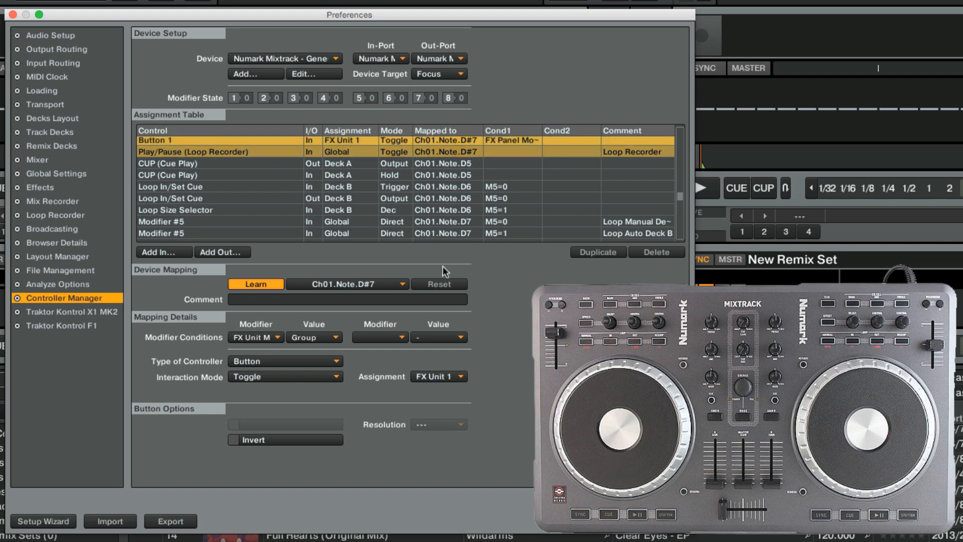
{"action": "left_click", "coordinate": [657, 251]}
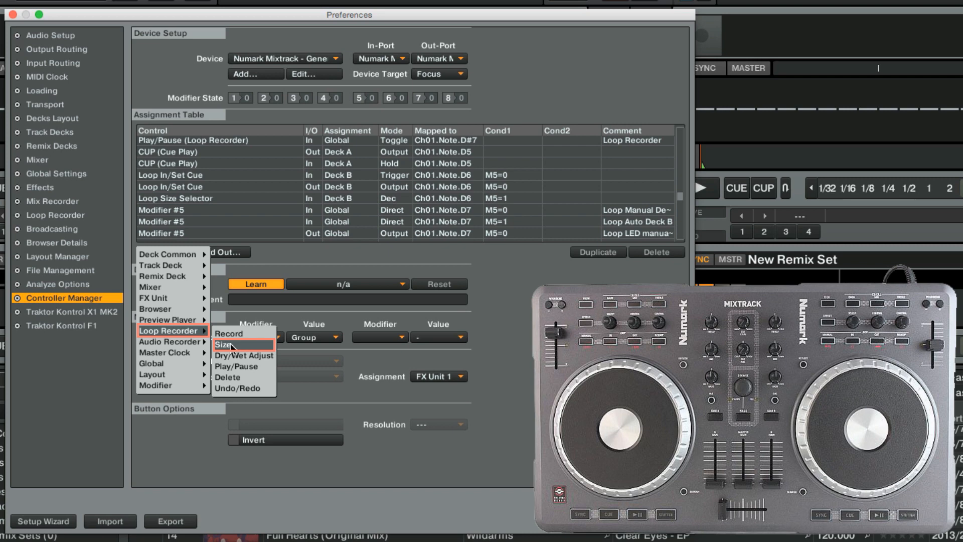
Add Loop Recorder Size on Ch01.Note.F6 as a Button in Inc mode, commented 'Loop Recorder'.
{"action": "left_click", "coordinate": [222, 345]}
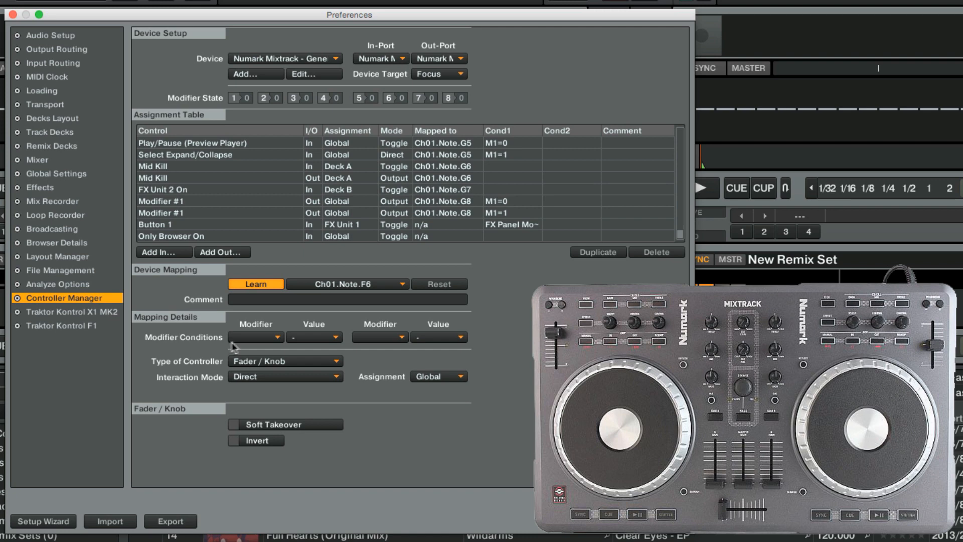
{"action": "left_click", "coordinate": [285, 361]}
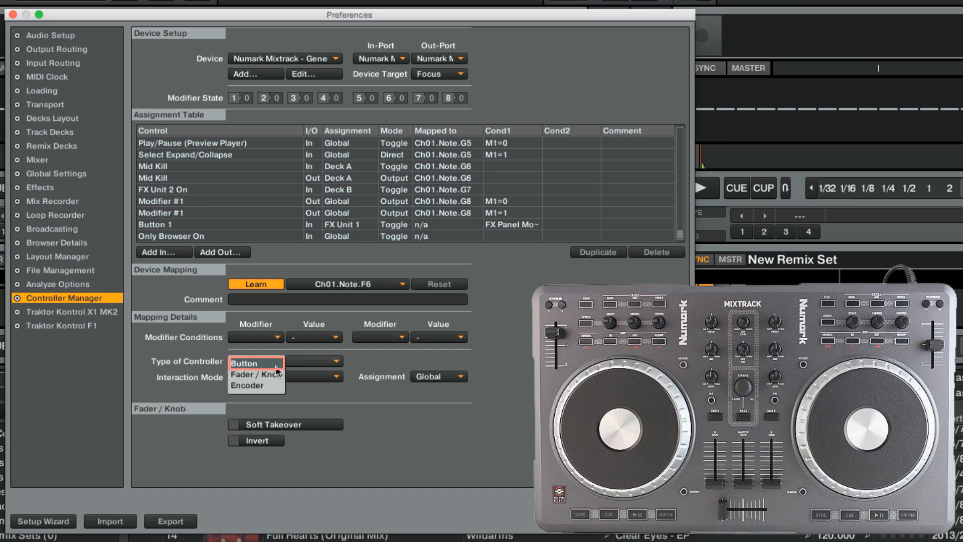
{"action": "left_click", "coordinate": [256, 363]}
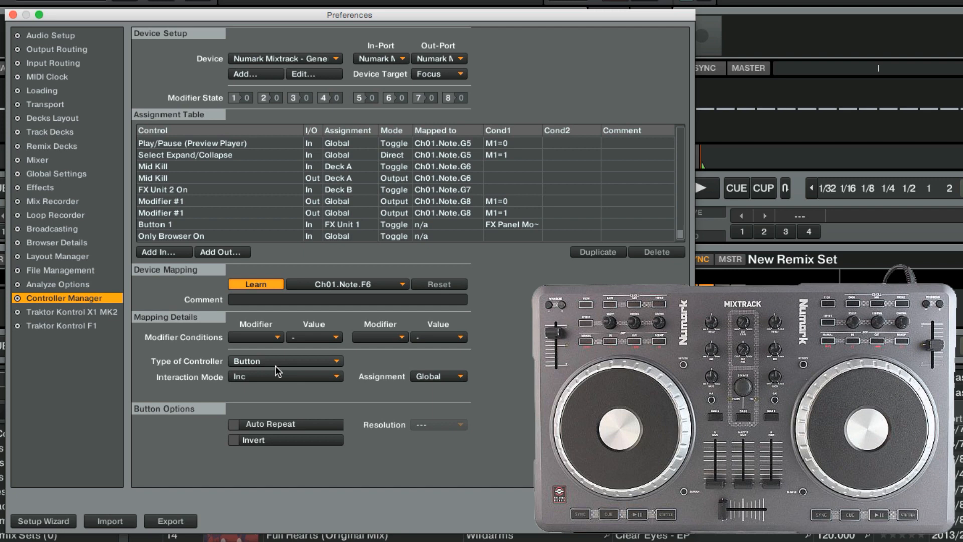
{"action": "mouse_move", "coordinate": [335, 377]}
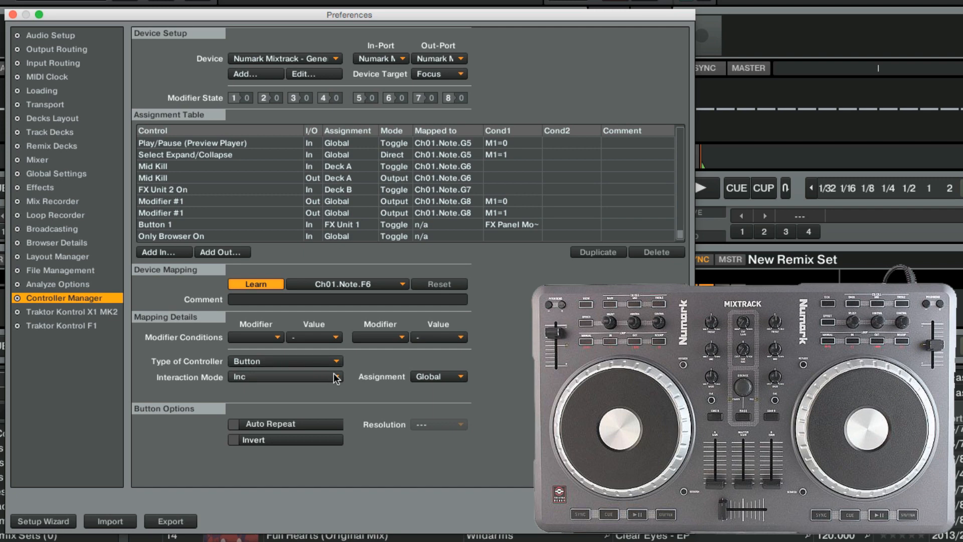
{"action": "left_click", "coordinate": [284, 376]}
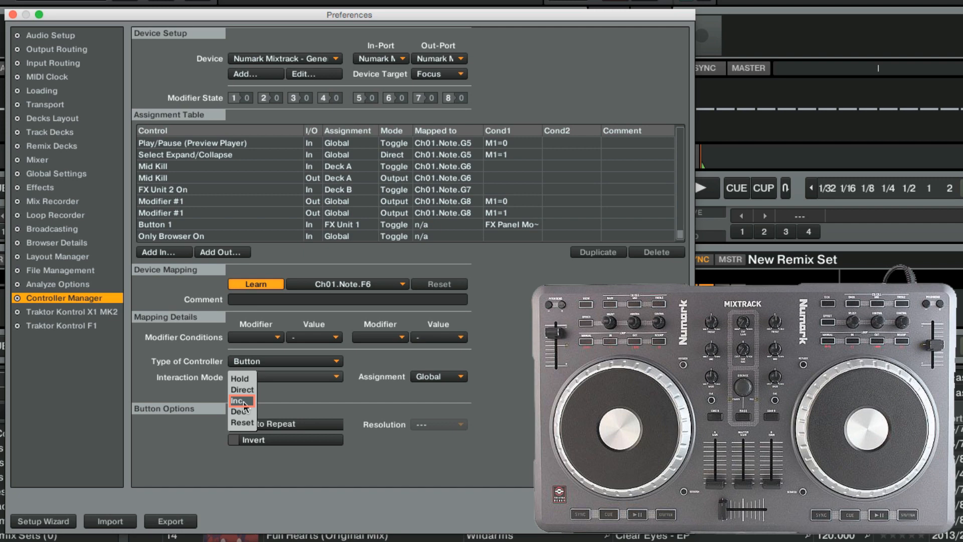
{"action": "left_click", "coordinate": [238, 399]}
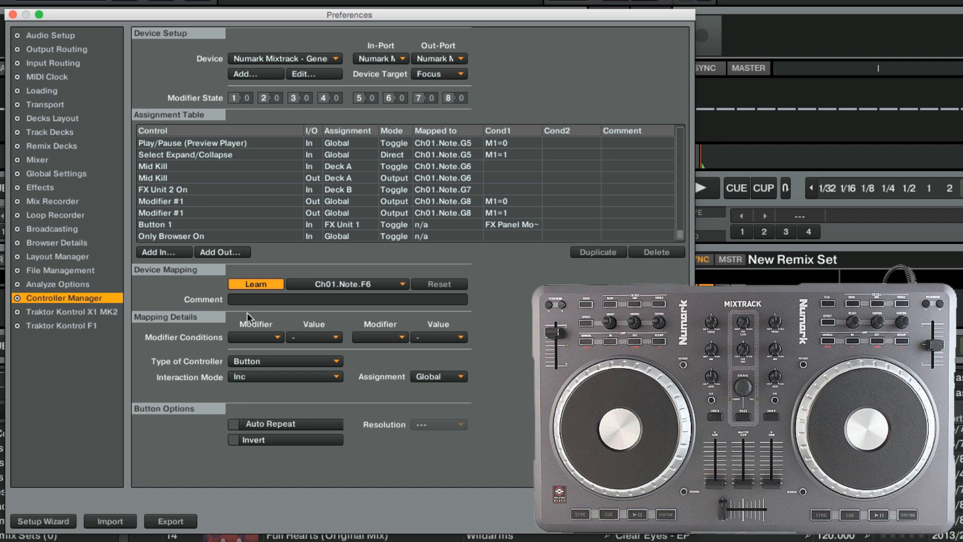
{"action": "type", "text": "Loop"}
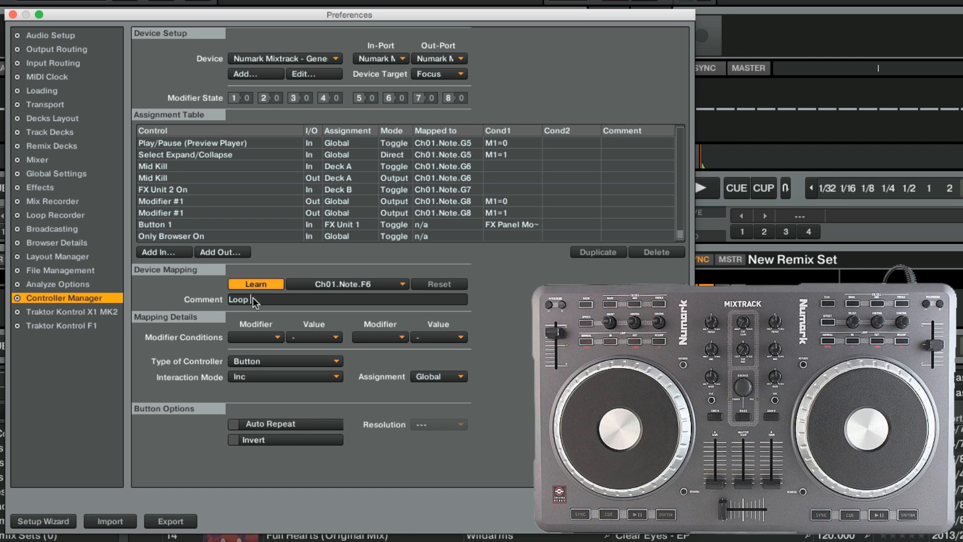
{"action": "type", "text": "Recorder"}
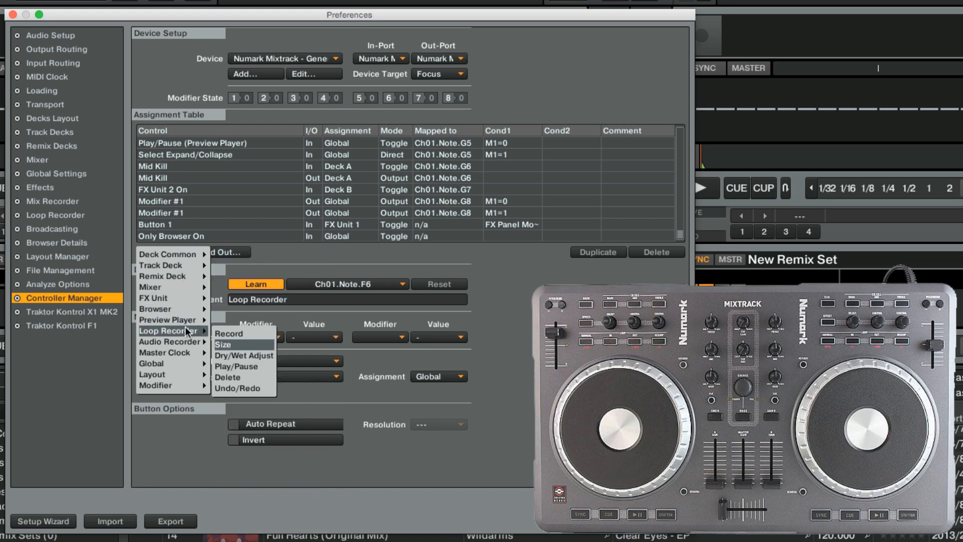
{"action": "mouse_move", "coordinate": [247, 379]}
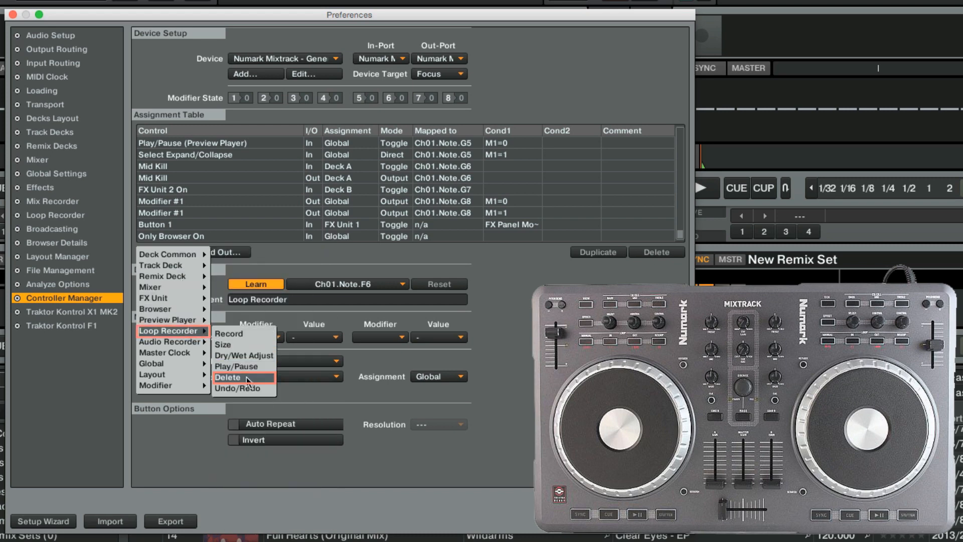
Add Loop Recorder Delete on Ch01.Note.D#7 as a Trigger button, commented 'Loop Recorder'.
{"action": "left_click", "coordinate": [229, 377]}
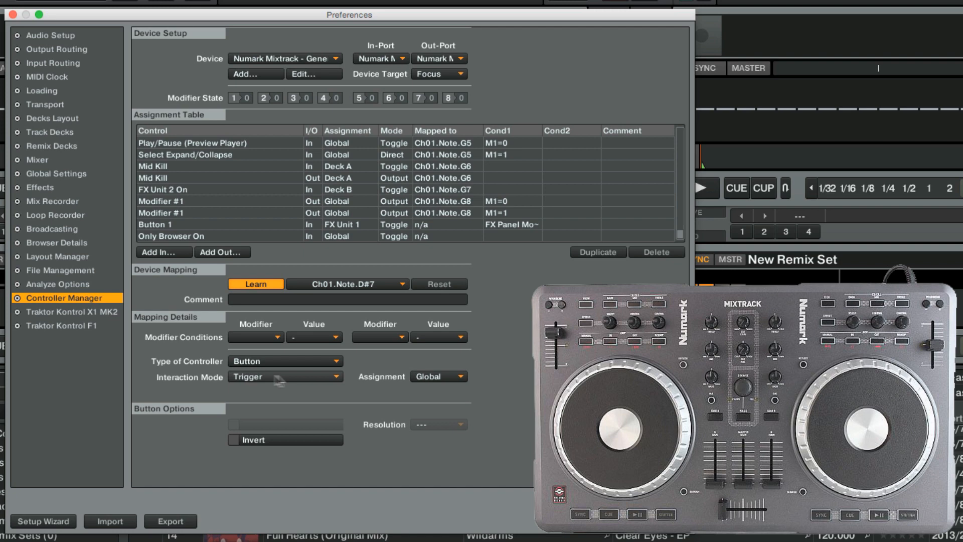
{"action": "left_click", "coordinate": [249, 377]}
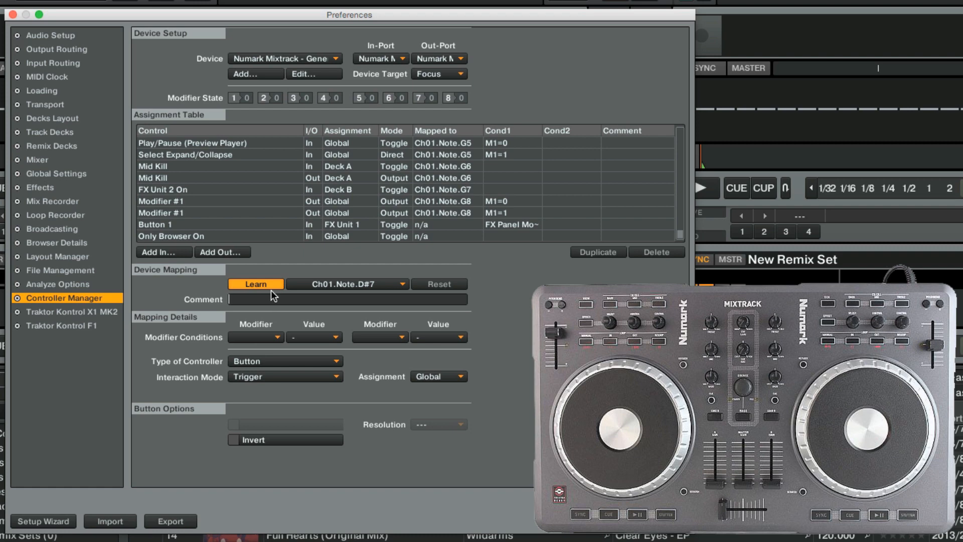
{"action": "type", "text": "Loop Recorder"}
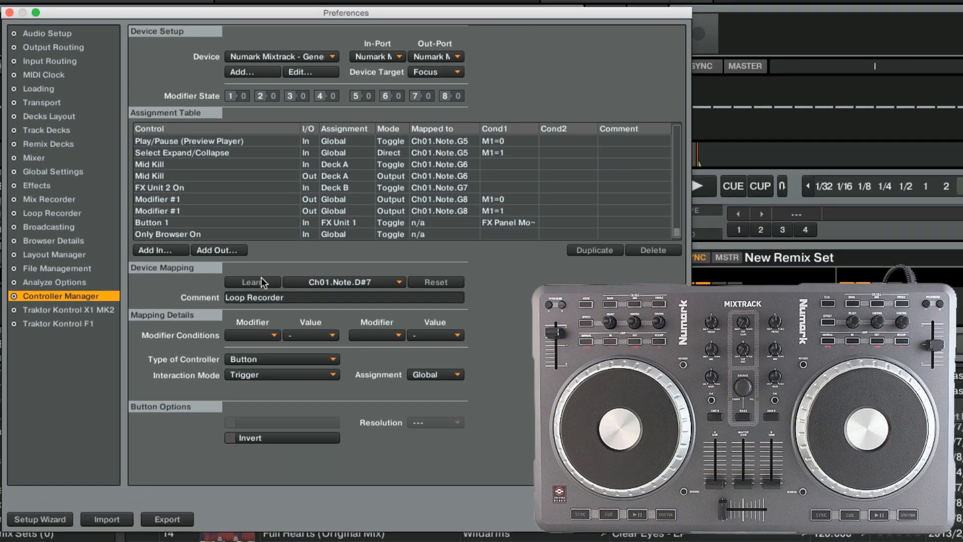
{"action": "left_click", "coordinate": [160, 249]}
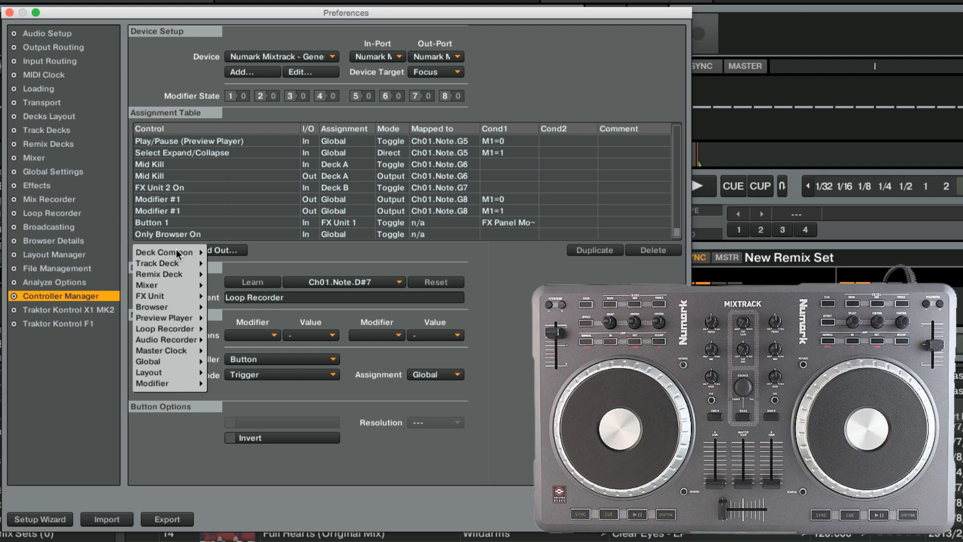
{"action": "mouse_move", "coordinate": [168, 384]}
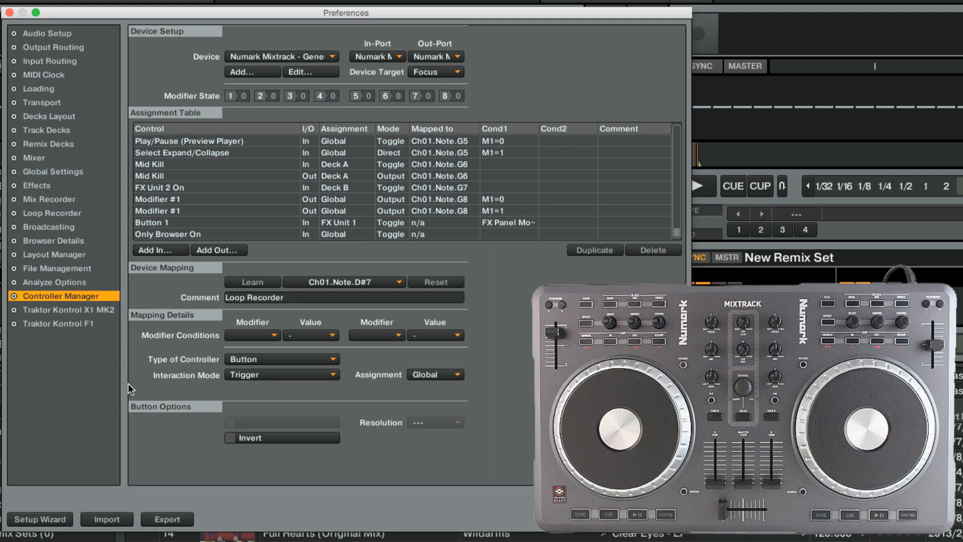
{"action": "mouse_move", "coordinate": [261, 269]}
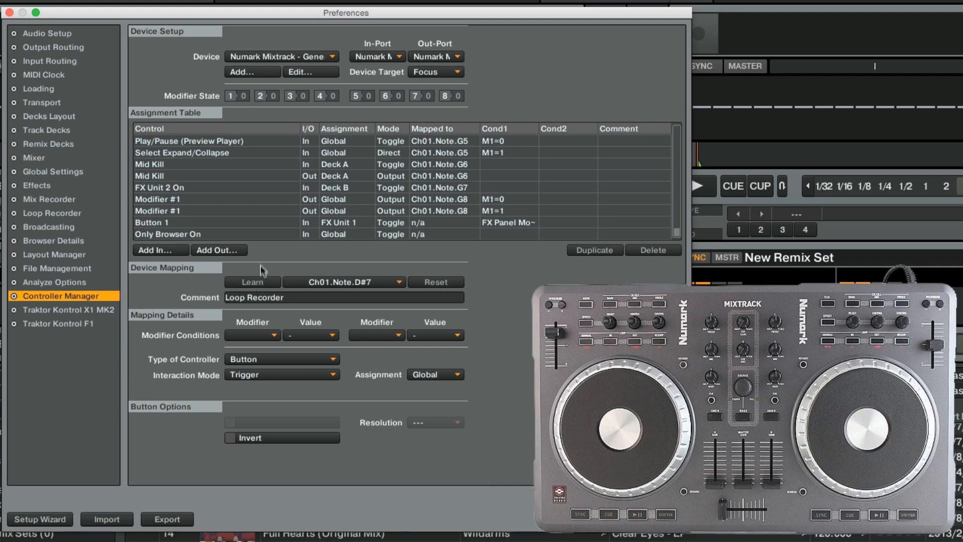
{"action": "scroll", "scroll_direction": "down", "scroll_amount": 3}
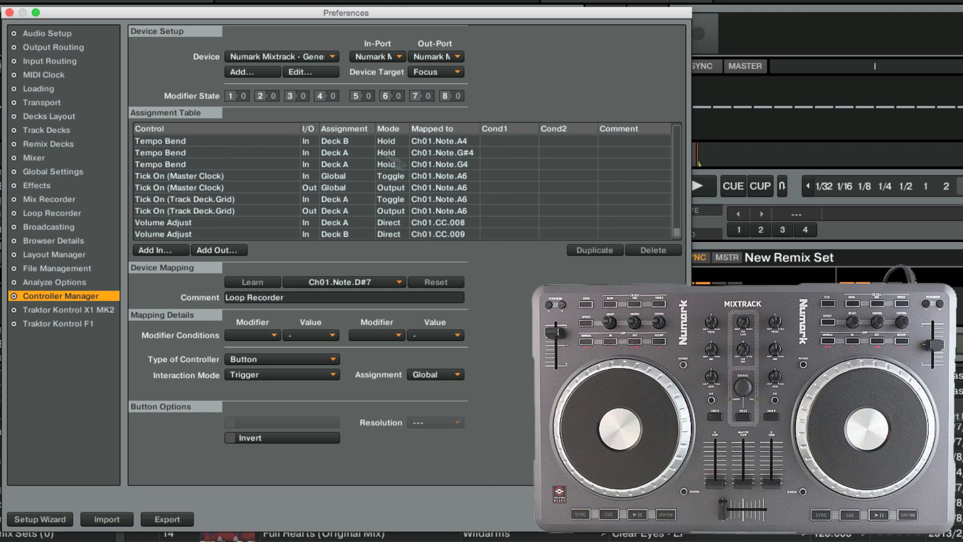
{"action": "scroll", "scroll_direction": "down", "scroll_amount": 3}
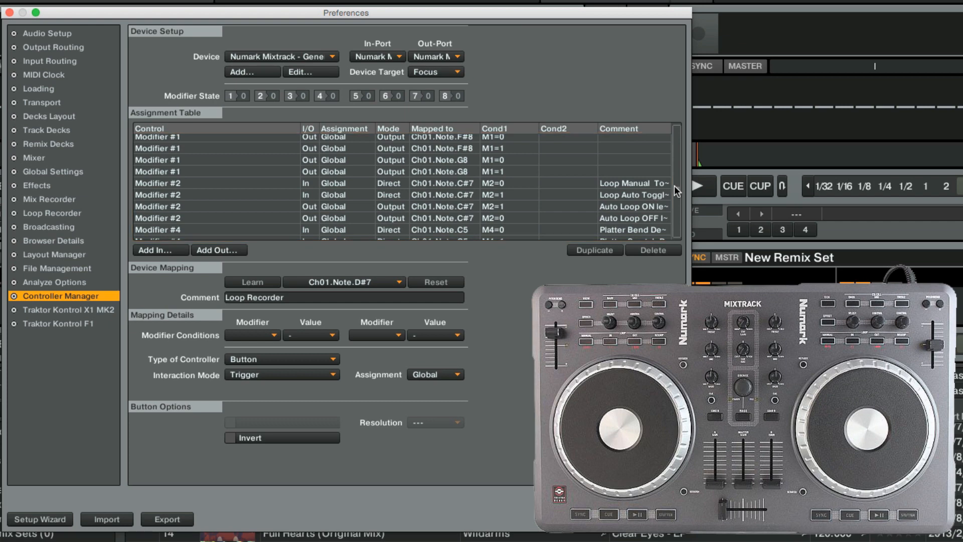
{"action": "left_click", "coordinate": [508, 160]}
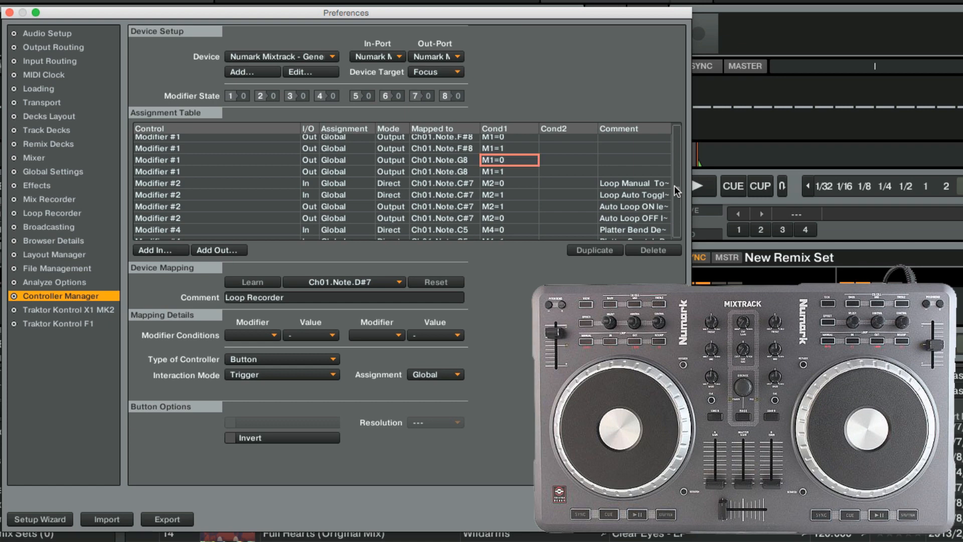
{"action": "left_click", "coordinate": [508, 171]}
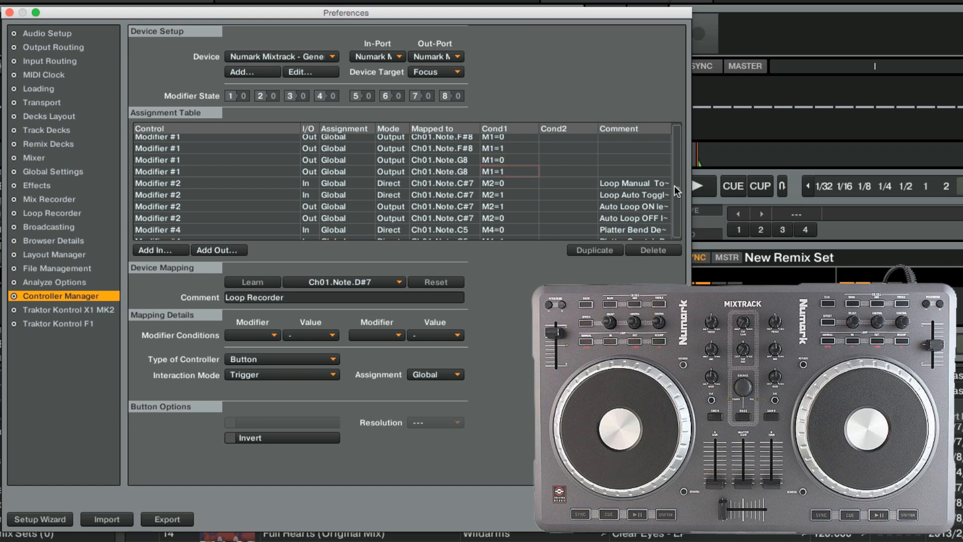
{"action": "left_click", "coordinate": [513, 171]}
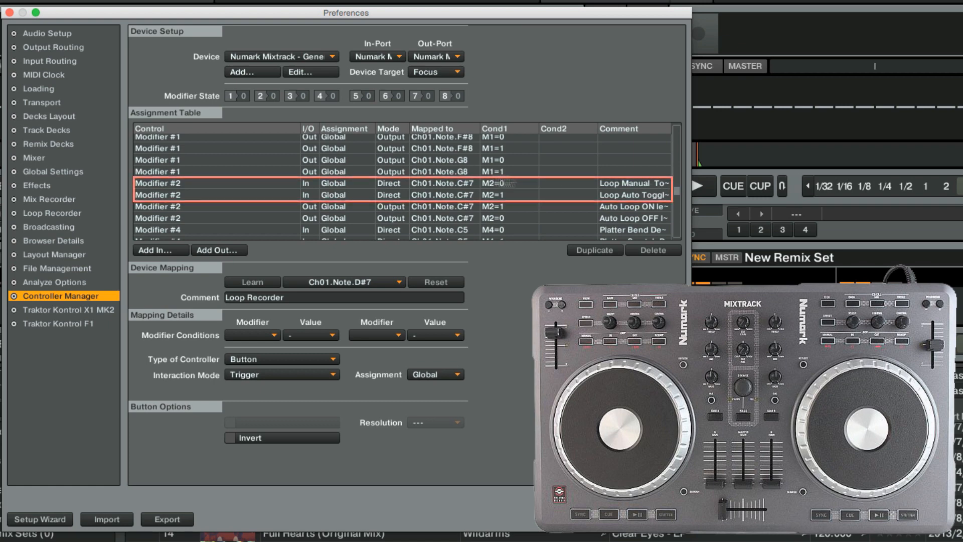
{"action": "left_click", "coordinate": [217, 183]}
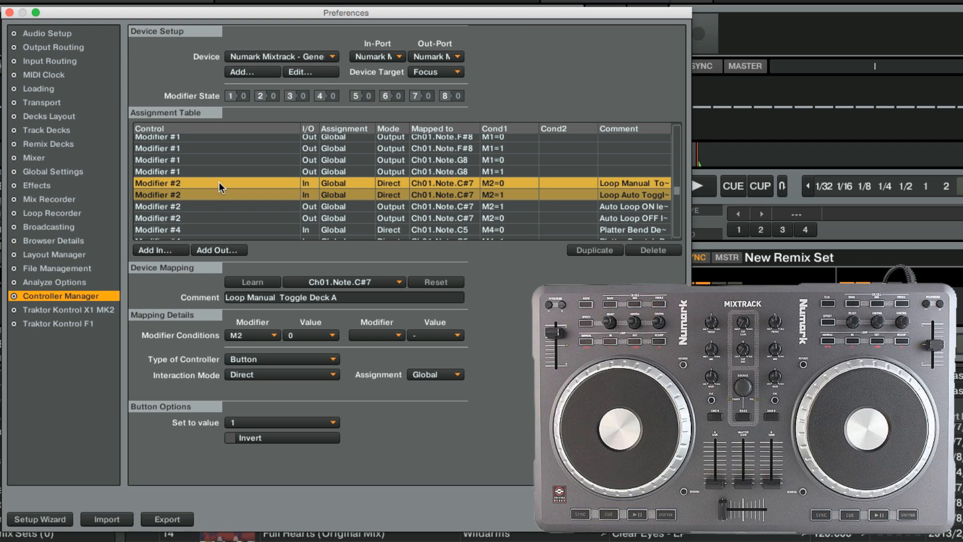
{"action": "mouse_move", "coordinate": [569, 140]}
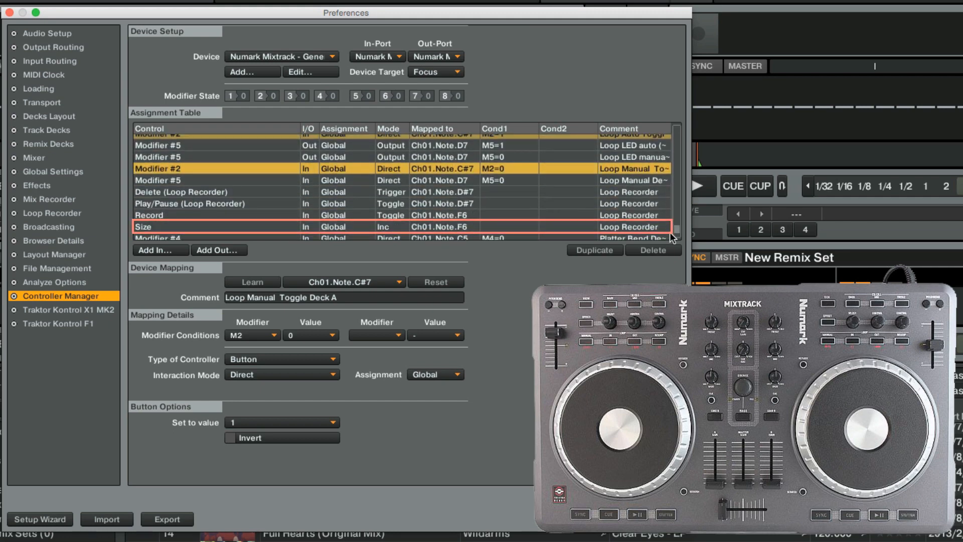
Give the Size input modifier condition M2=1, then select Play/Pause and Delete for their M2 condition.
{"action": "left_click", "coordinate": [145, 227]}
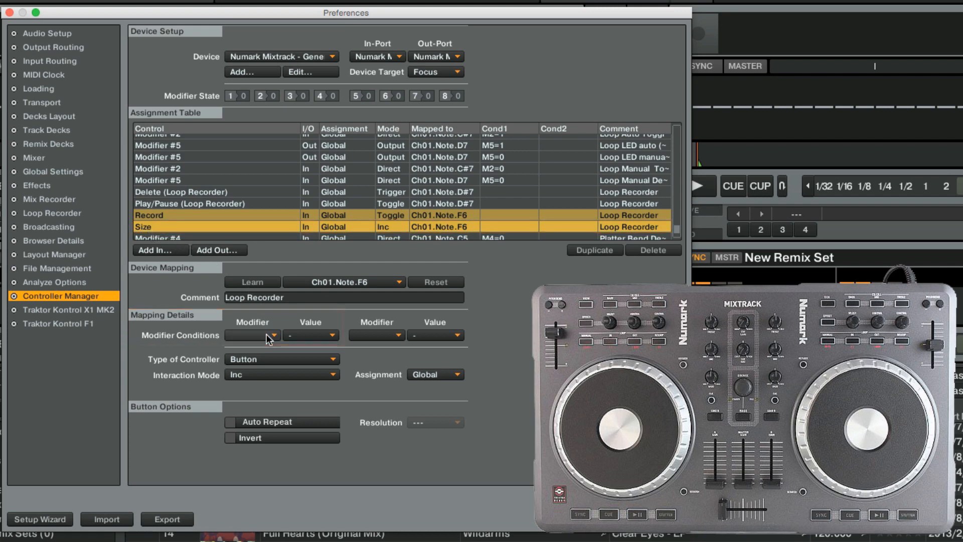
{"action": "left_click", "coordinate": [270, 335]}
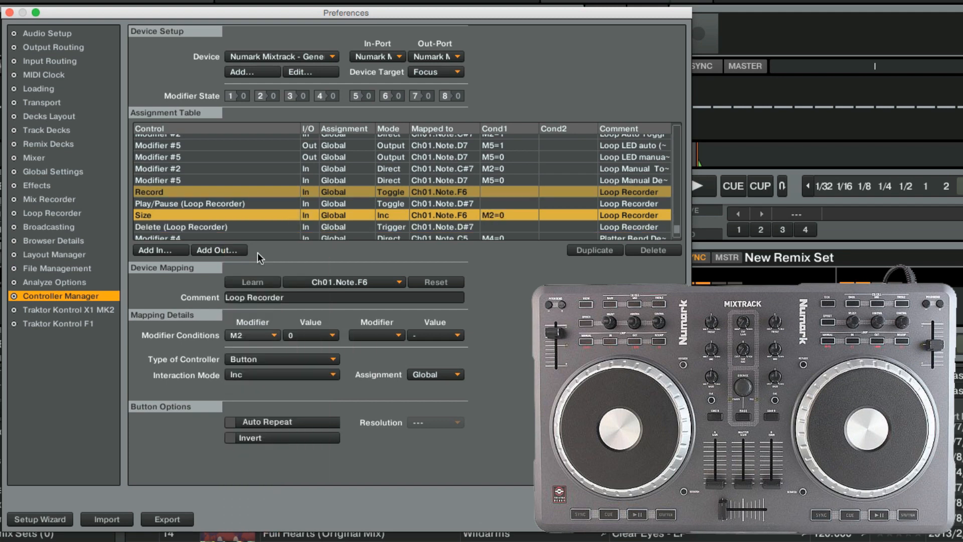
{"action": "left_click", "coordinate": [311, 335]}
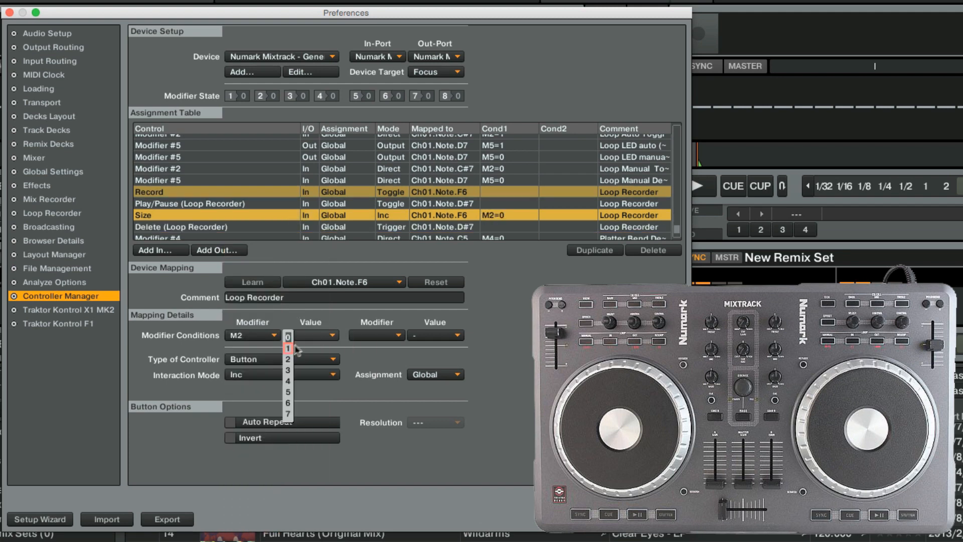
{"action": "left_click", "coordinate": [287, 347]}
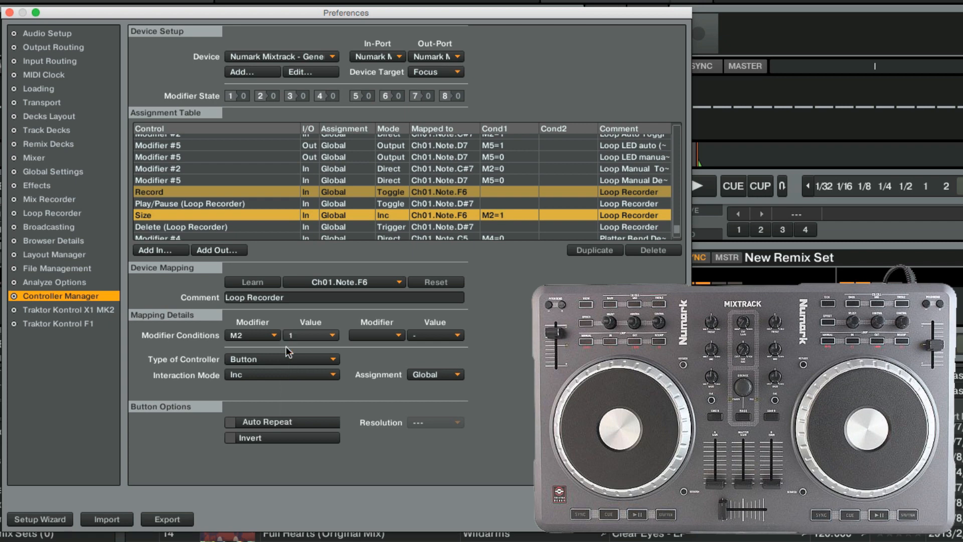
{"action": "left_click", "coordinate": [182, 226]}
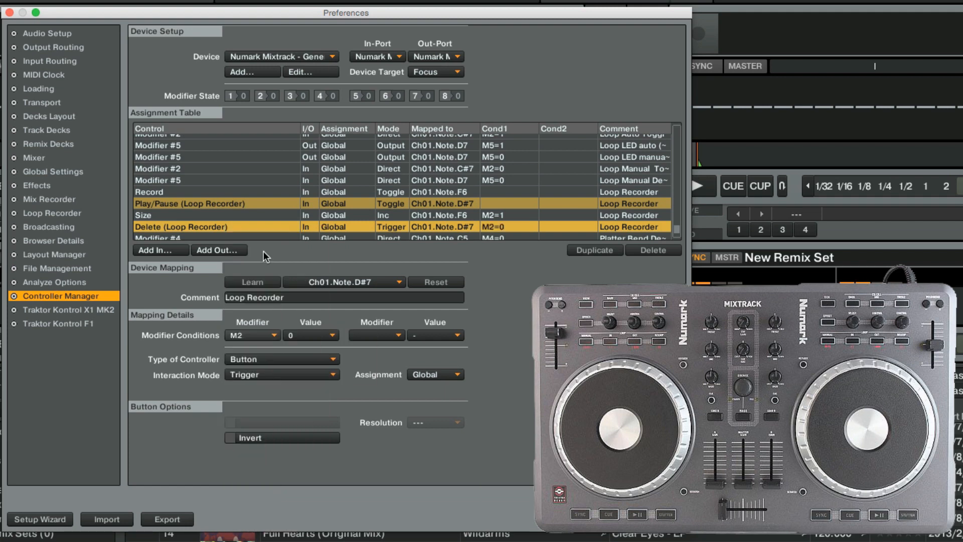
{"action": "left_click", "coordinate": [331, 335]}
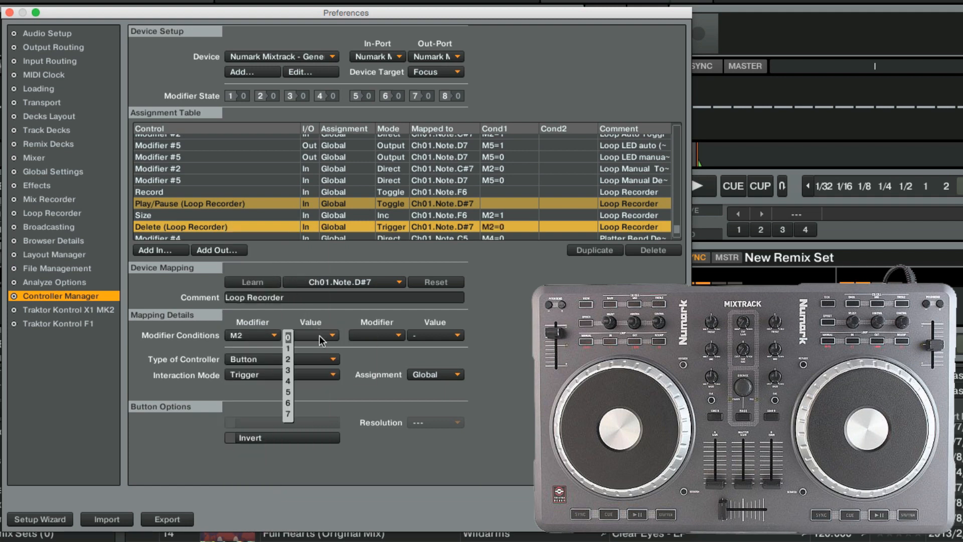
Set Delete's condition to M2=1 and select Record to condition it on M2=0.
{"action": "left_click", "coordinate": [288, 347]}
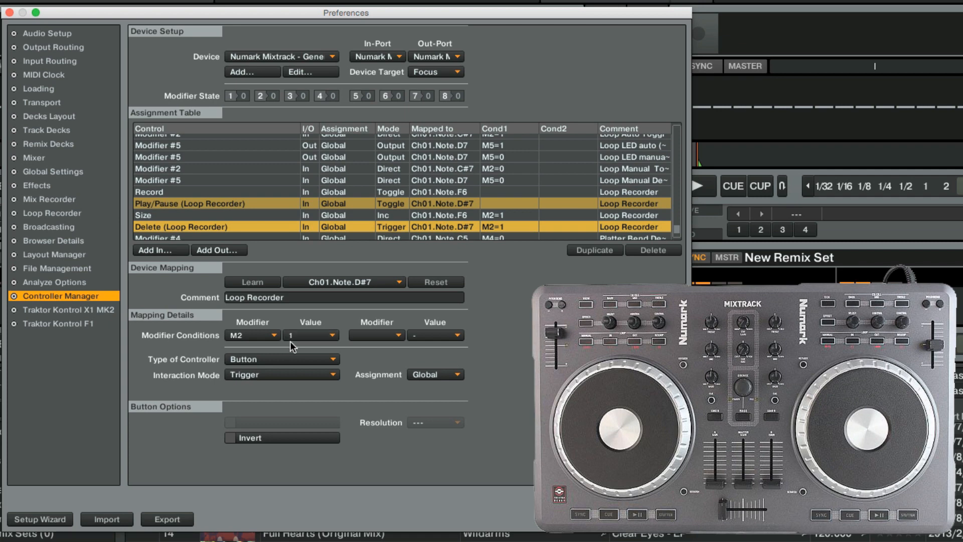
{"action": "left_click", "coordinate": [148, 192]}
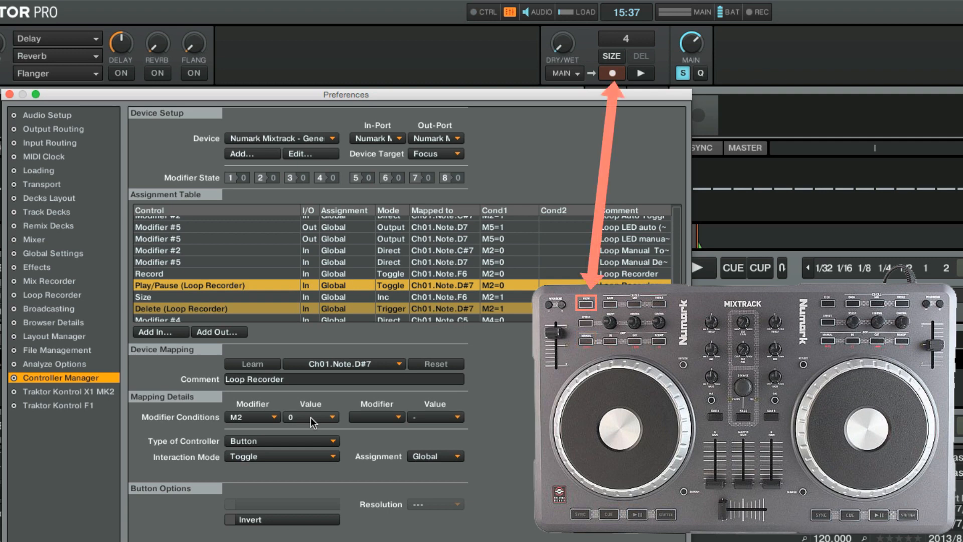
Test the Mode button so M2 reads 1, and keep the Modifier #2 mapping as Direct with value 1.
{"action": "left_click", "coordinate": [612, 74]}
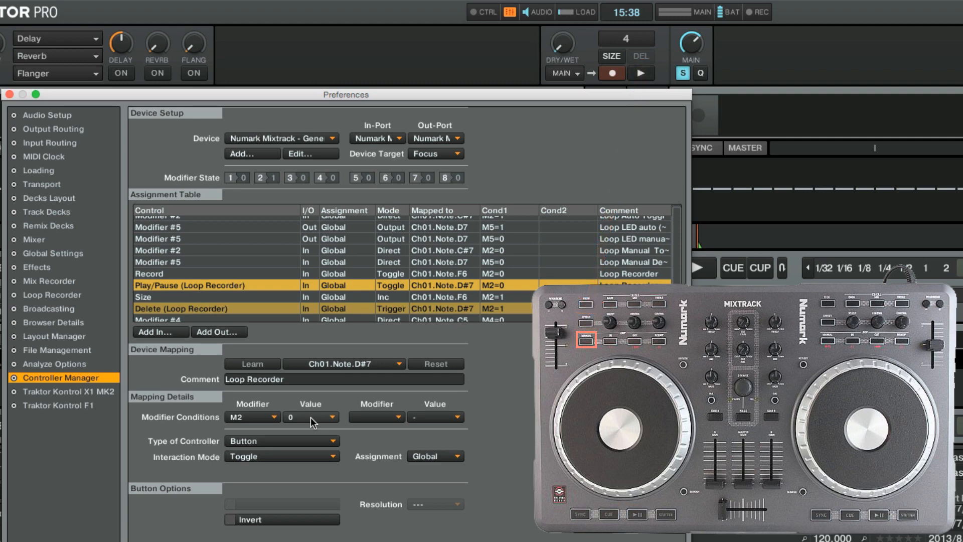
{"action": "mouse_move", "coordinate": [189, 256]}
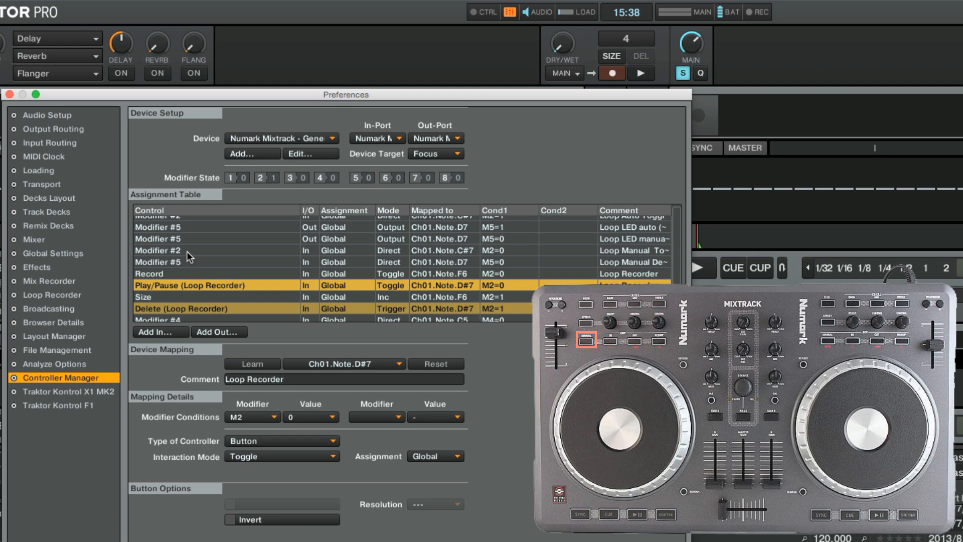
{"action": "left_click", "coordinate": [186, 251]}
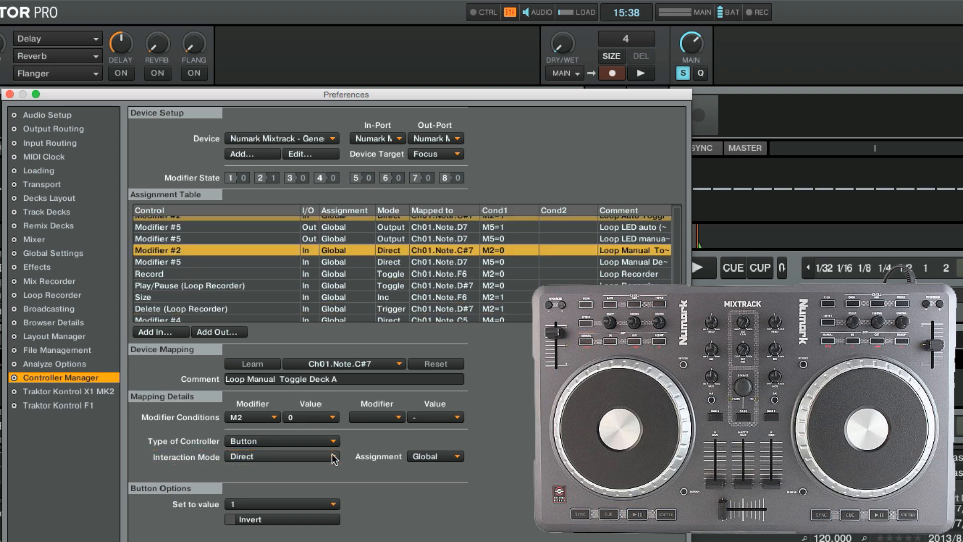
{"action": "left_click", "coordinate": [281, 455]}
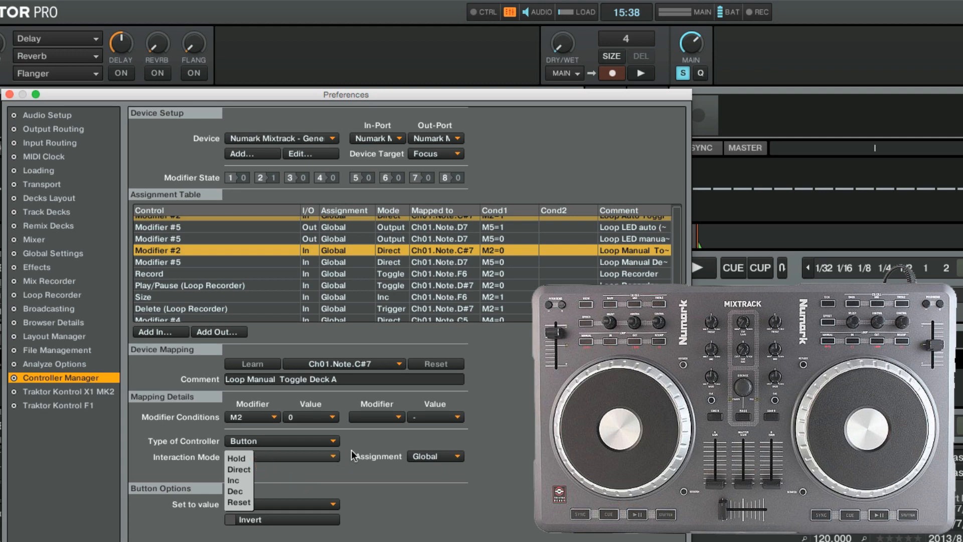
{"action": "left_click", "coordinate": [245, 469]}
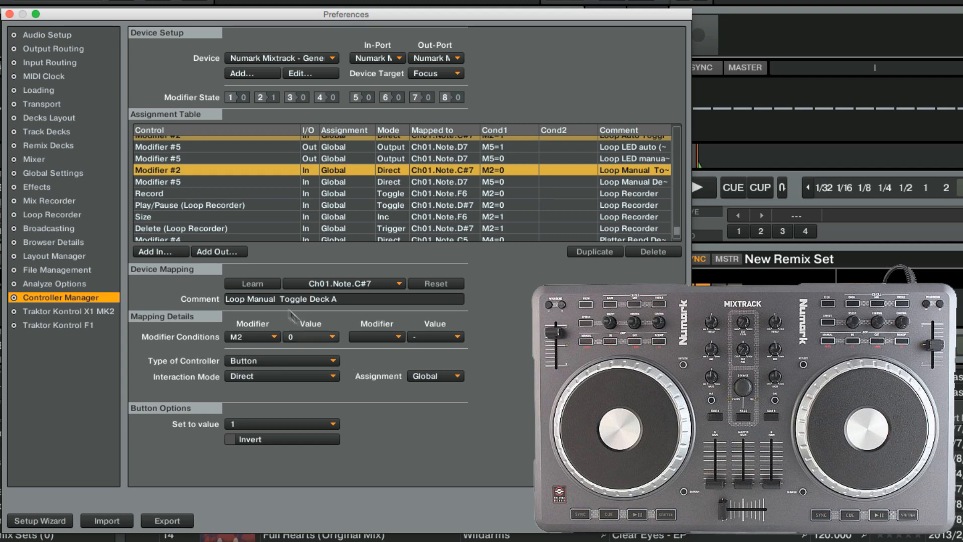
Add a Loop Recorder Record LED output on Ch01.Note.F6 with M2=0, commented Loop Recorder.
{"action": "left_click", "coordinate": [165, 193]}
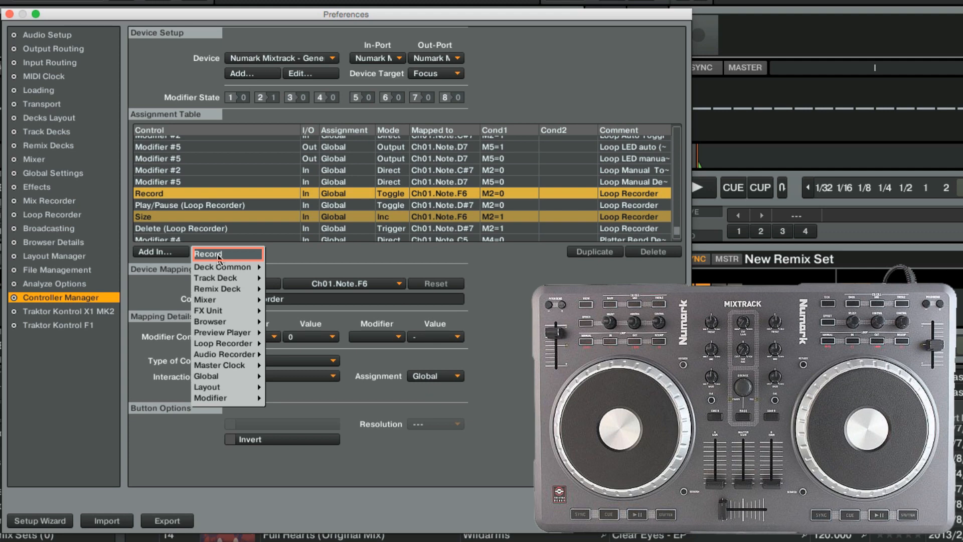
{"action": "left_click", "coordinate": [206, 253]}
{"action": "type", "text": "L"}
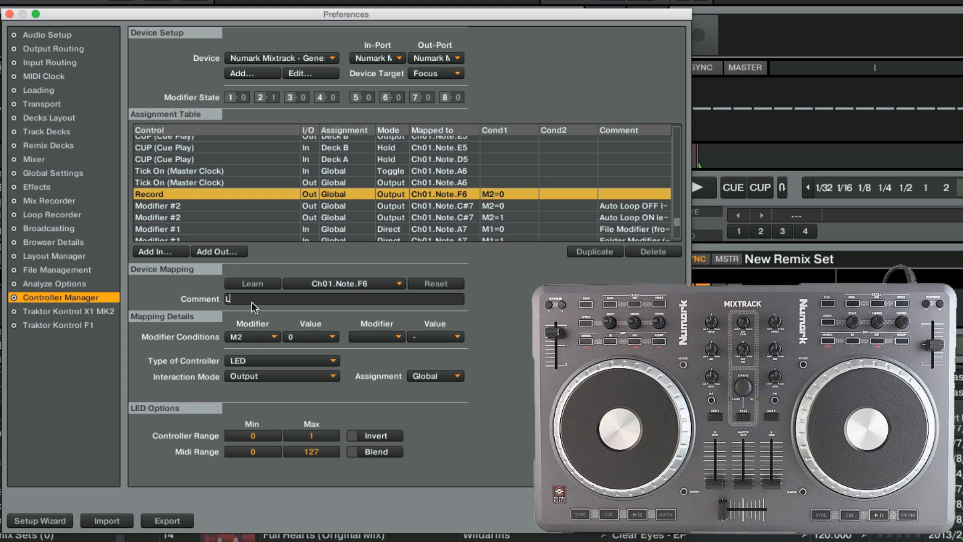
{"action": "type", "text": "oop Recorder"}
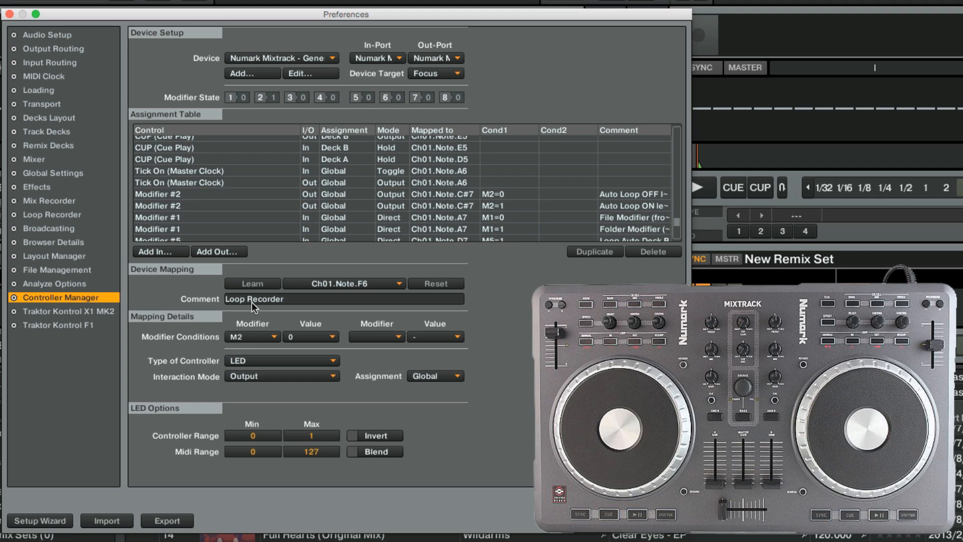
{"action": "mouse_move", "coordinate": [675, 224]}
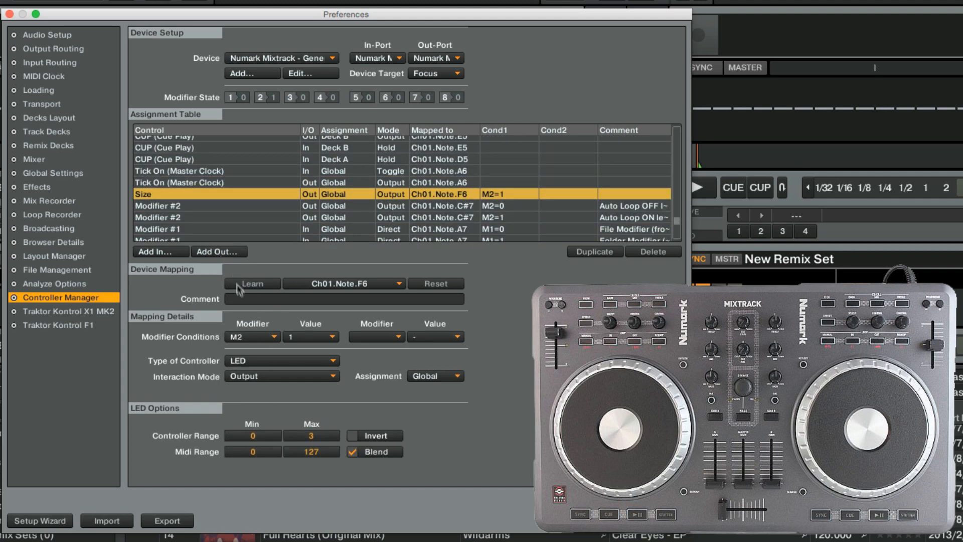
Comment the Size LED output on Ch01.Note.F6 as Loop Recorder.
{"action": "type", "text": "Loop Re"}
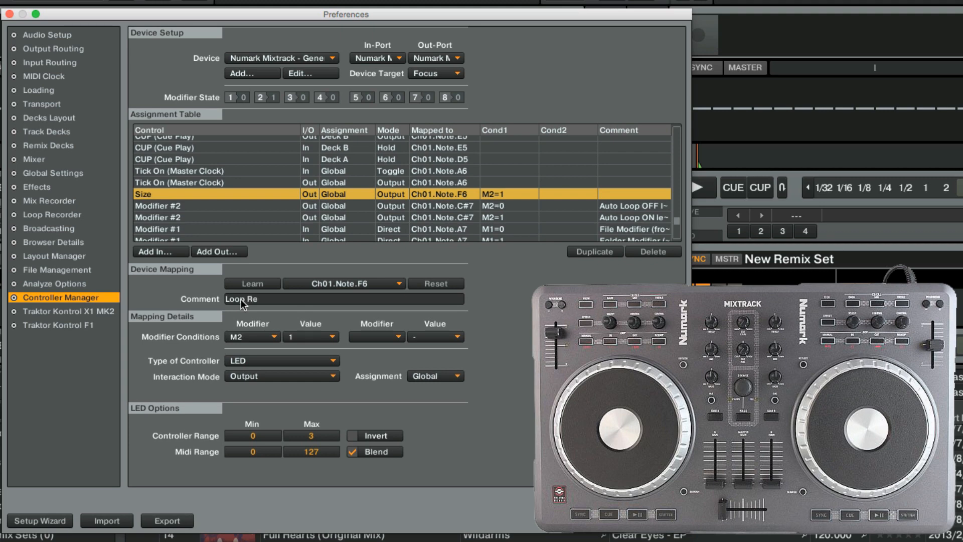
{"action": "scroll", "scroll_direction": "down", "scroll_amount": 3}
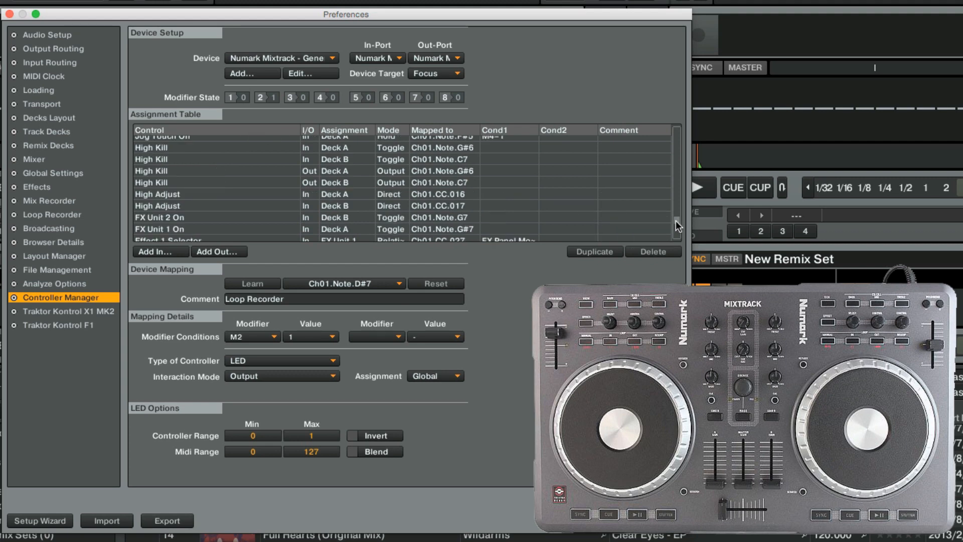
Reset the Only Browser On rows and FX Unit 1 Button 1 rows so they read n/a.
{"action": "scroll", "scroll_direction": "down", "scroll_amount": 3}
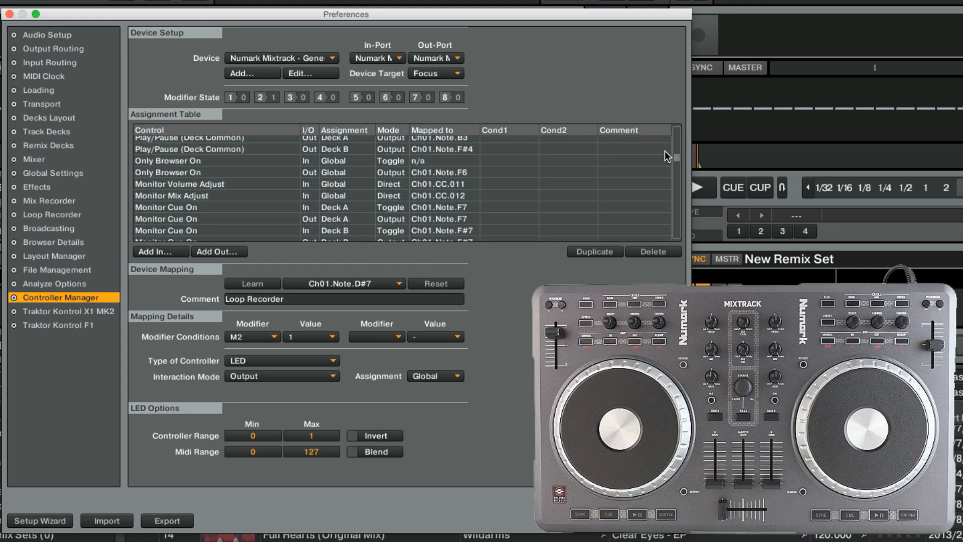
{"action": "left_click", "coordinate": [175, 173]}
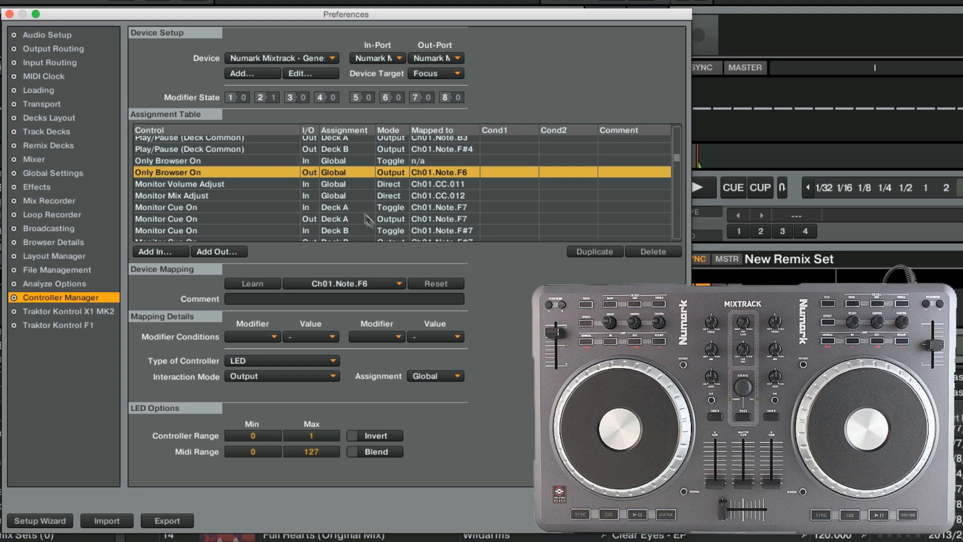
{"action": "left_click", "coordinate": [435, 283]}
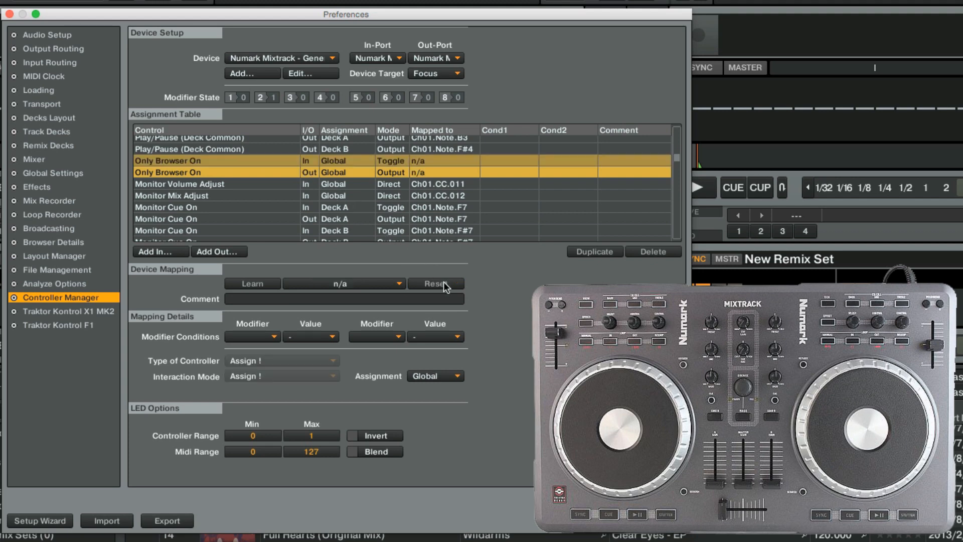
{"action": "scroll", "scroll_direction": "down", "scroll_amount": 3}
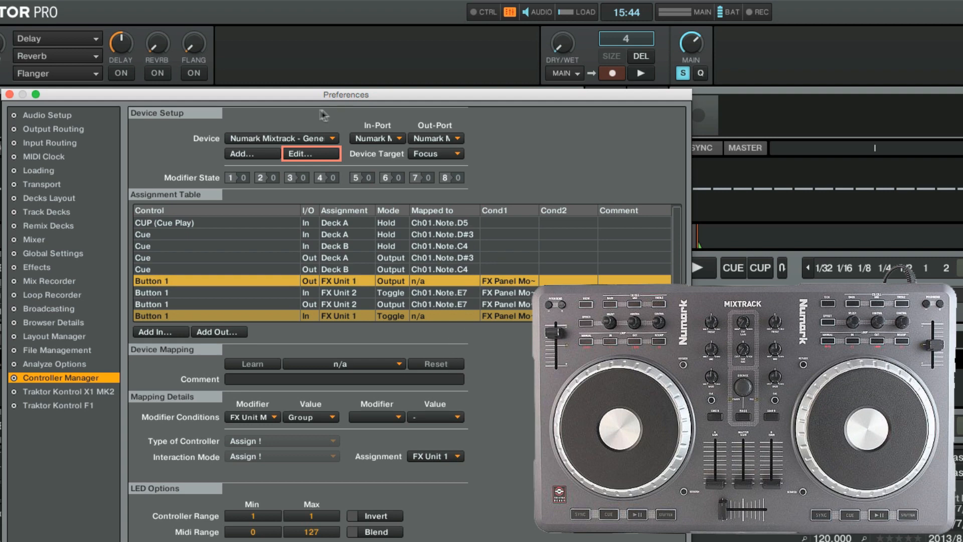
Export the Numark Mixtrack mapping as Loop Recorder Mapping.tsi in the Settings folder.
{"action": "left_click", "coordinate": [311, 153]}
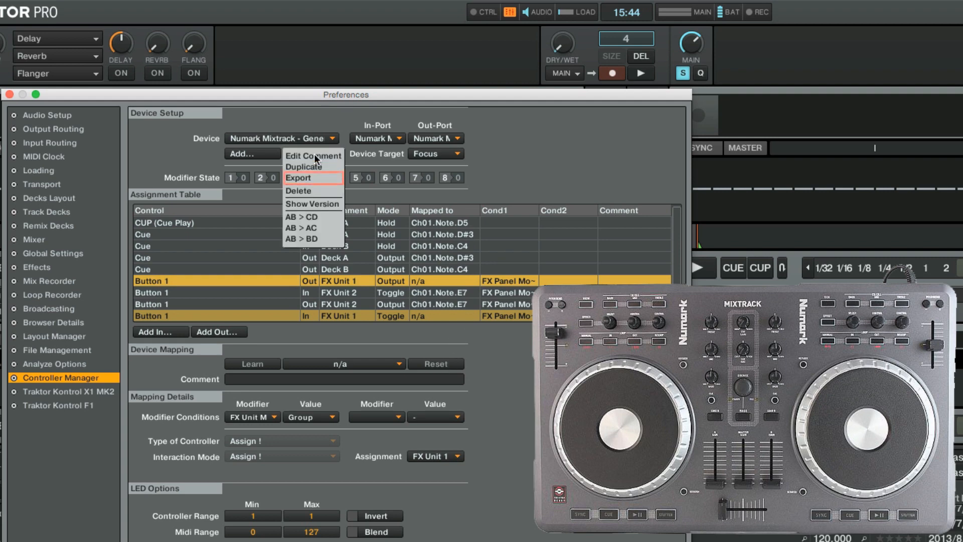
{"action": "left_click", "coordinate": [298, 178]}
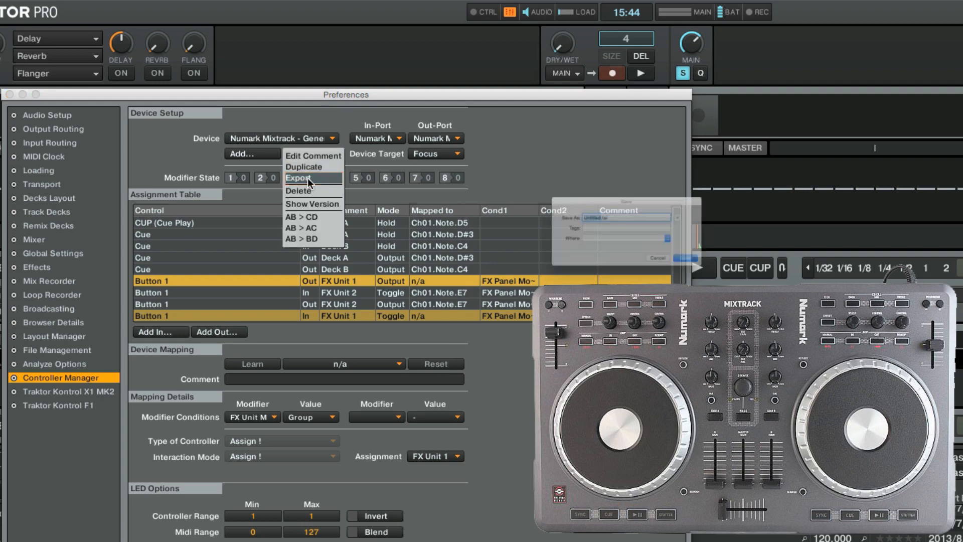
{"action": "left_click", "coordinate": [305, 178]}
{"action": "type", "text": "Loop Recorder Mapping"}
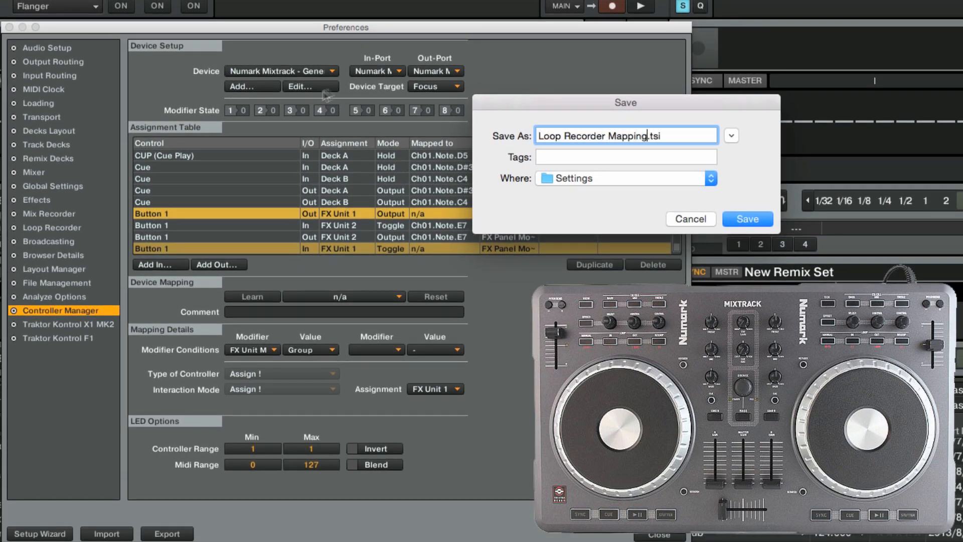
{"action": "left_click", "coordinate": [747, 218]}
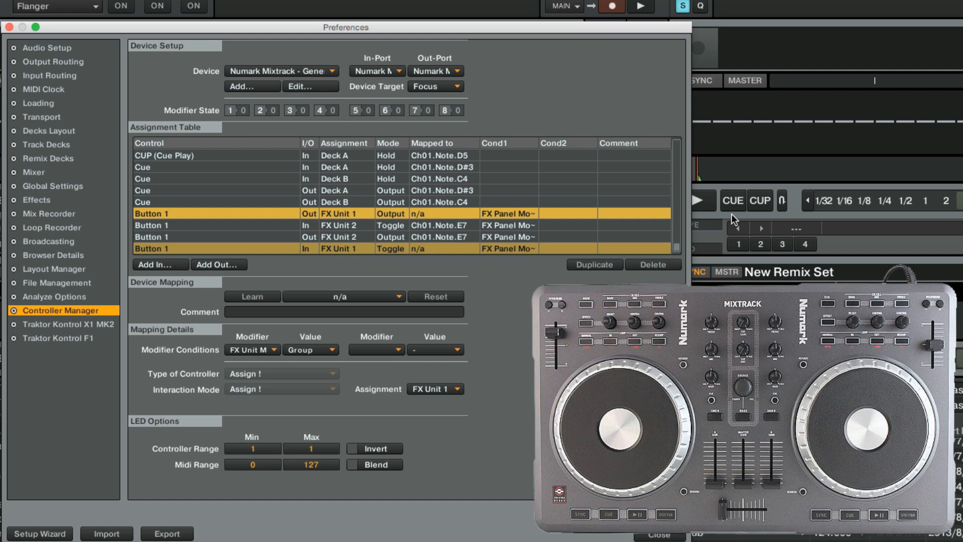